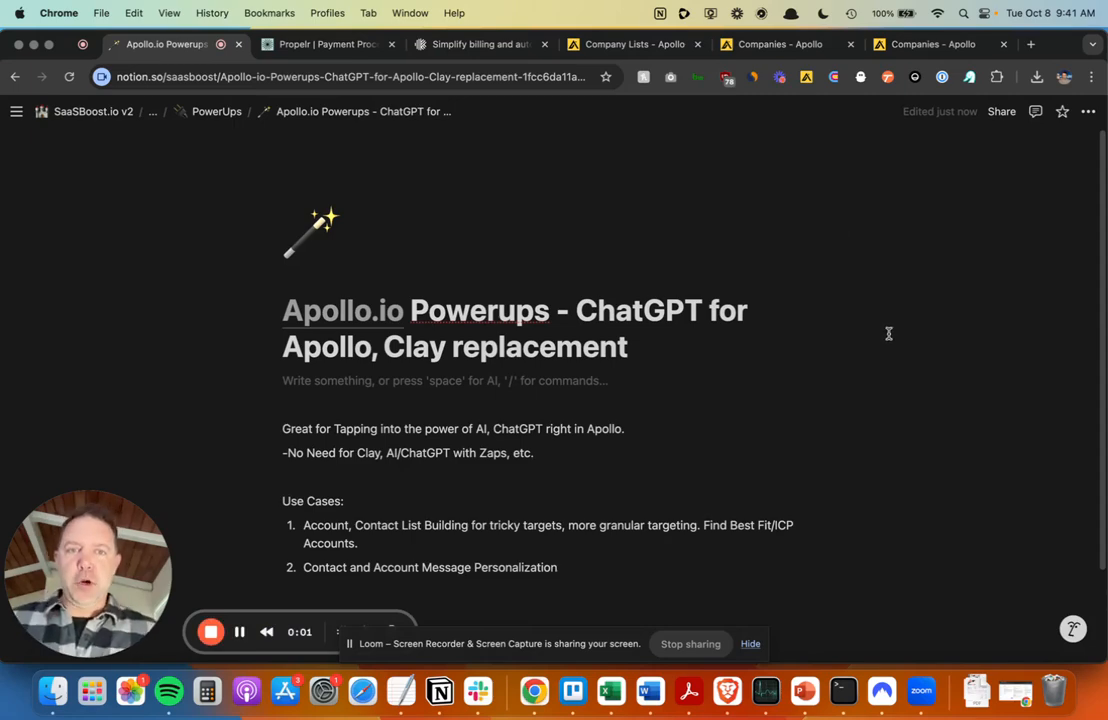
- Switch Chrome from the Notion notes to the Propelr Payment Processing tab (propelrpay.com)
scroll(up, 3)
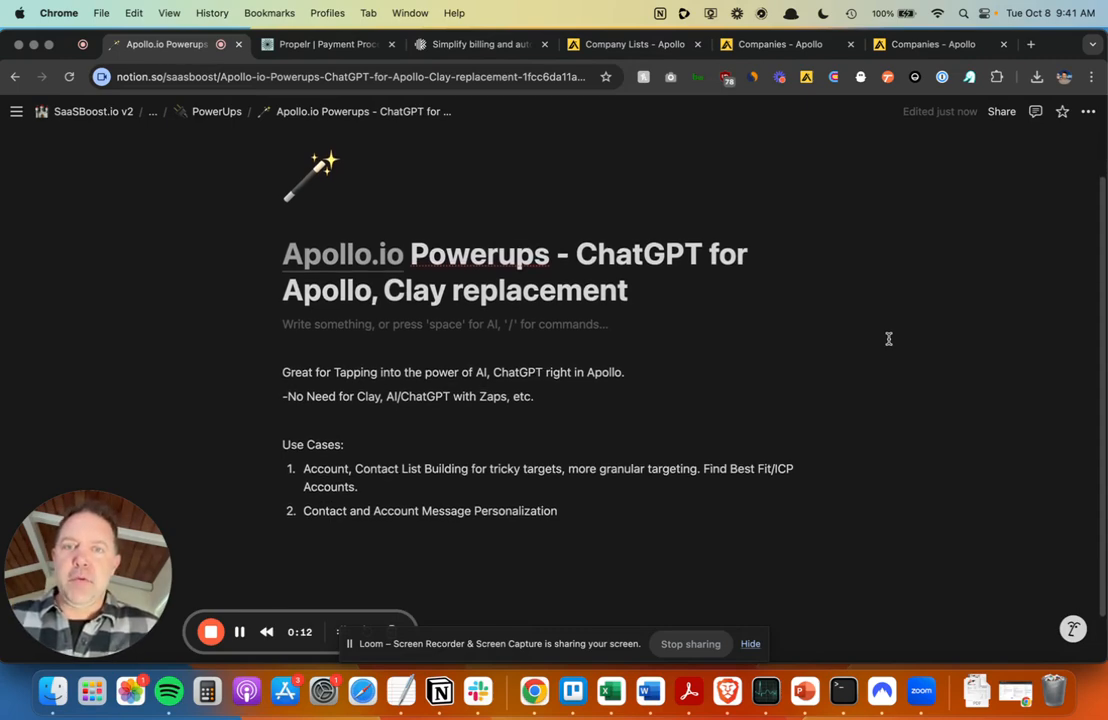
scroll(up, 3)
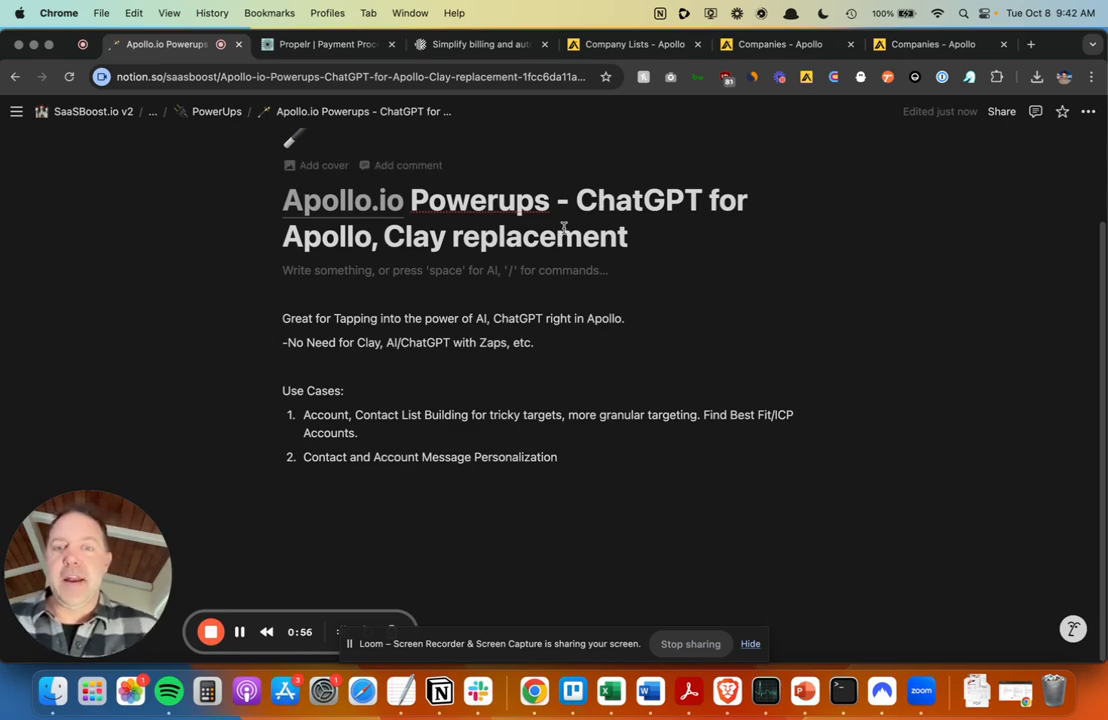
mouse_move(533, 293)
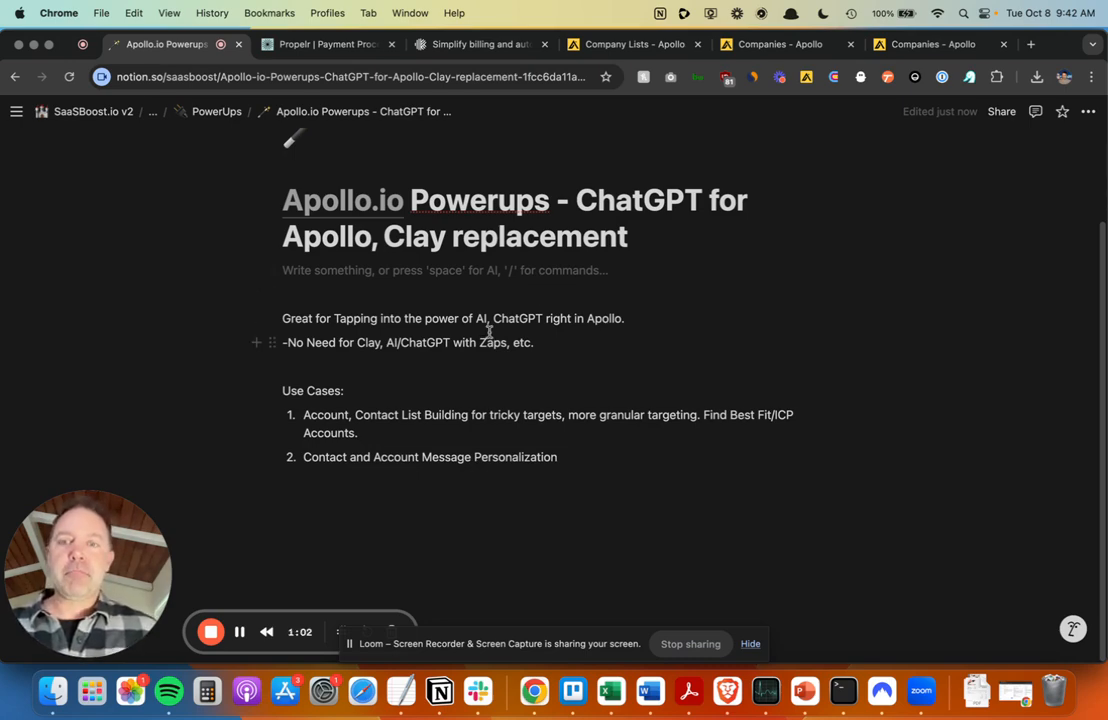
mouse_move(448, 347)
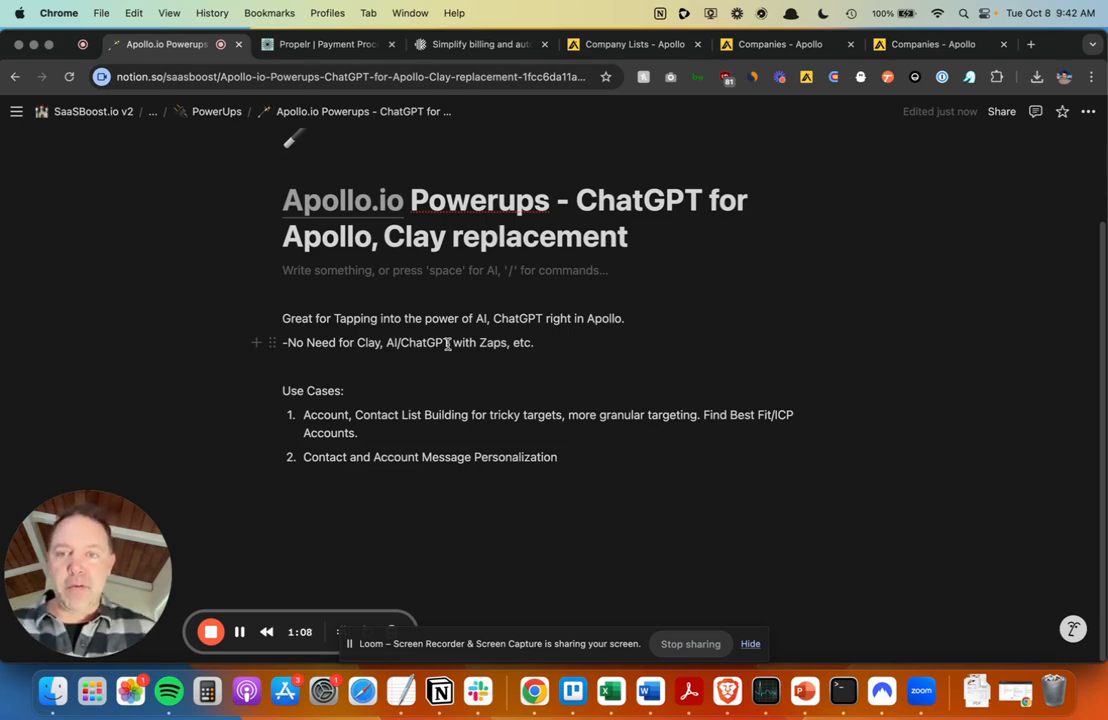
mouse_move(328, 44)
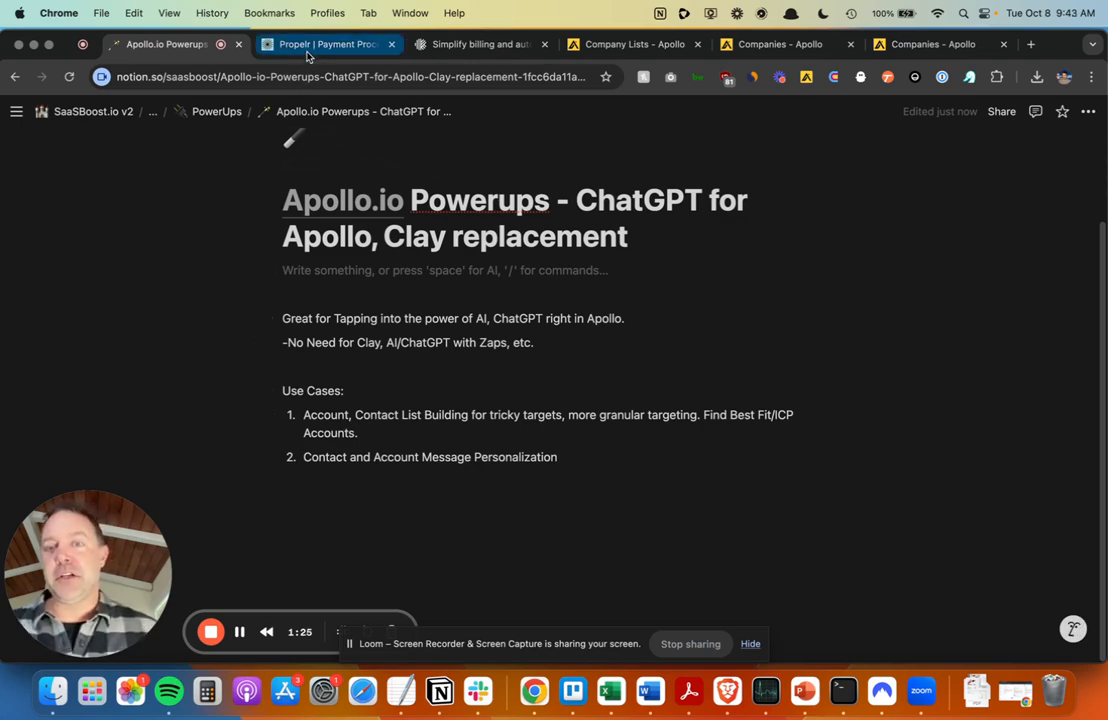
click(328, 44)
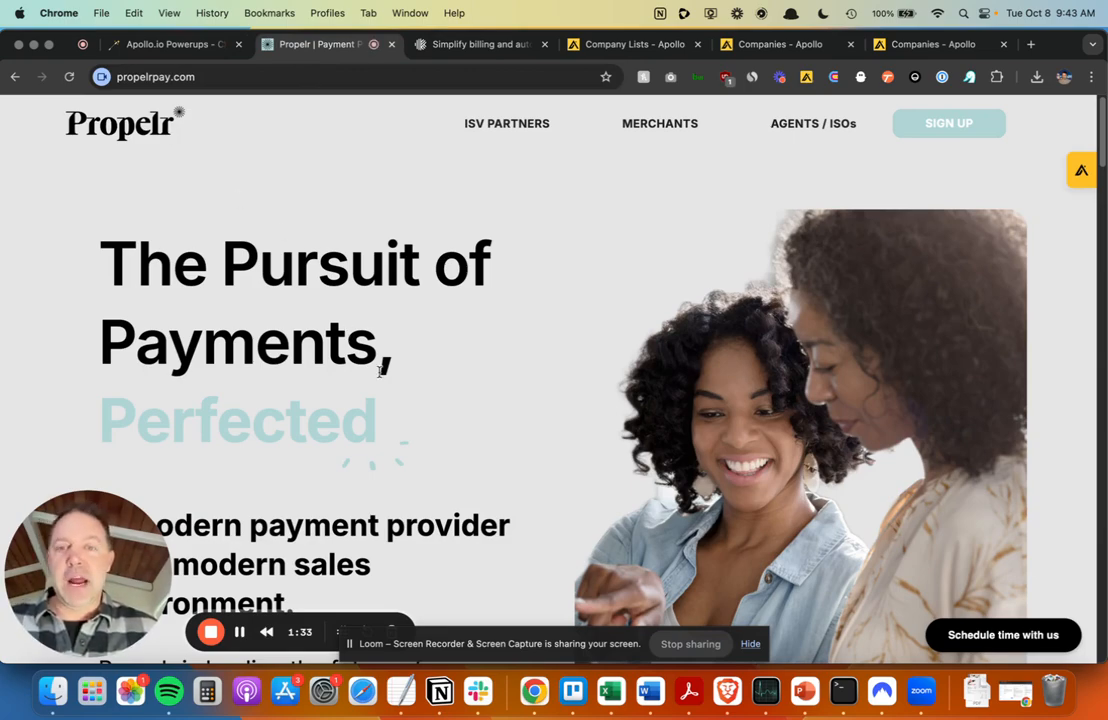
mouse_move(449, 184)
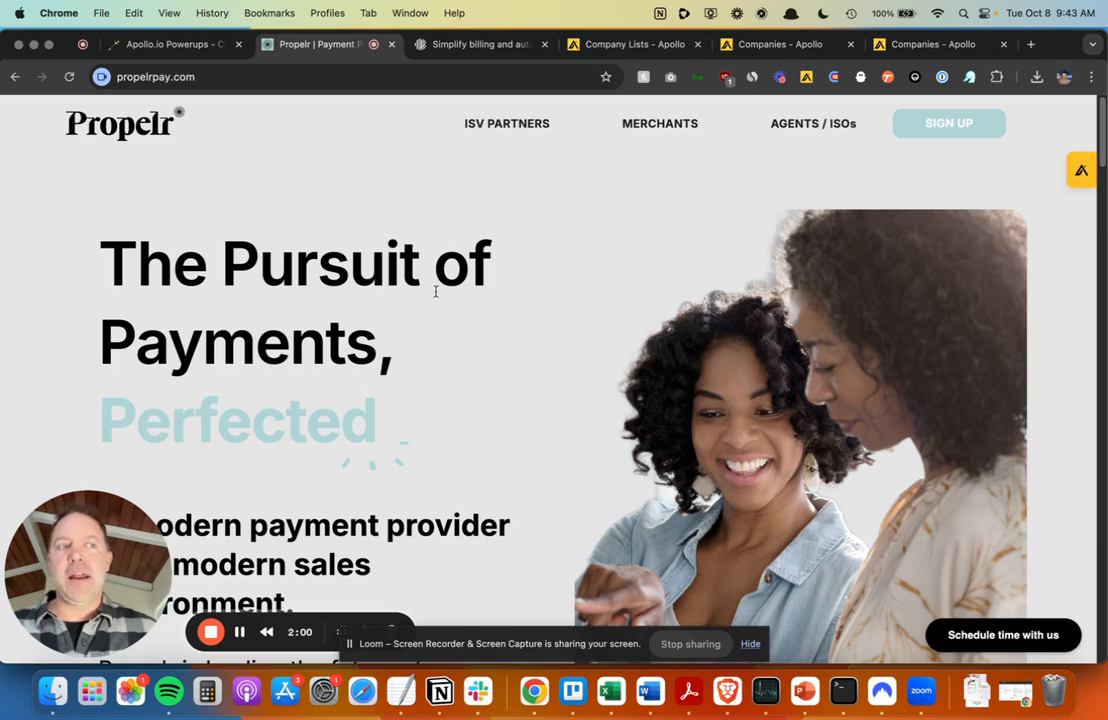
mouse_move(438, 212)
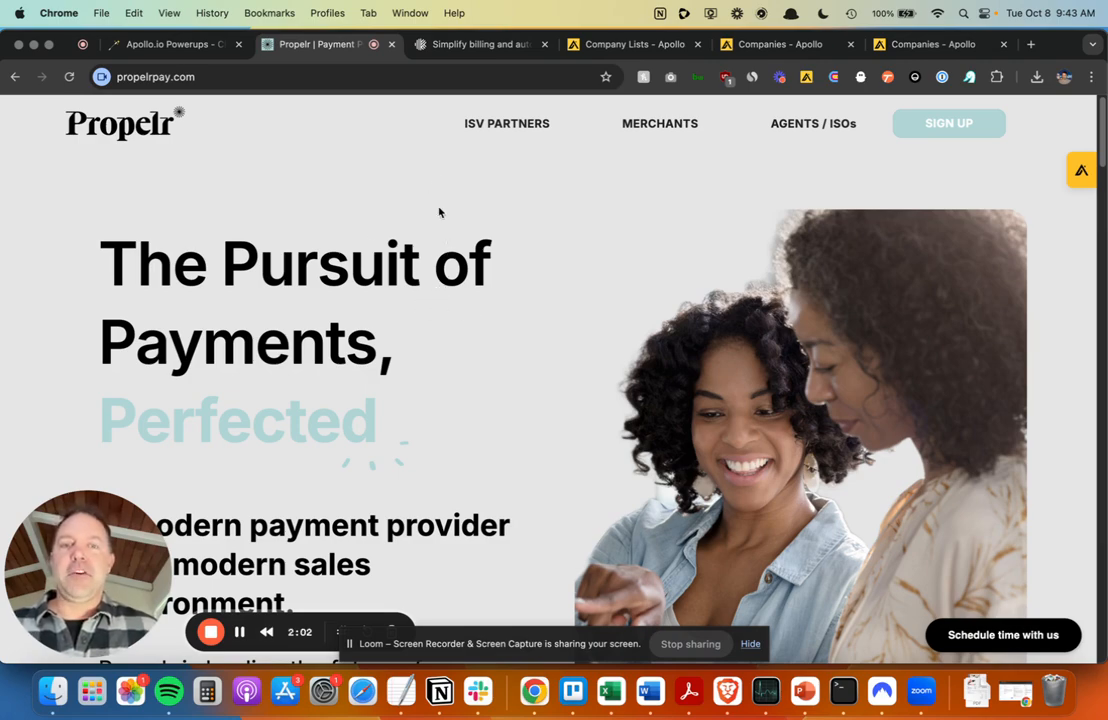
mouse_move(480, 44)
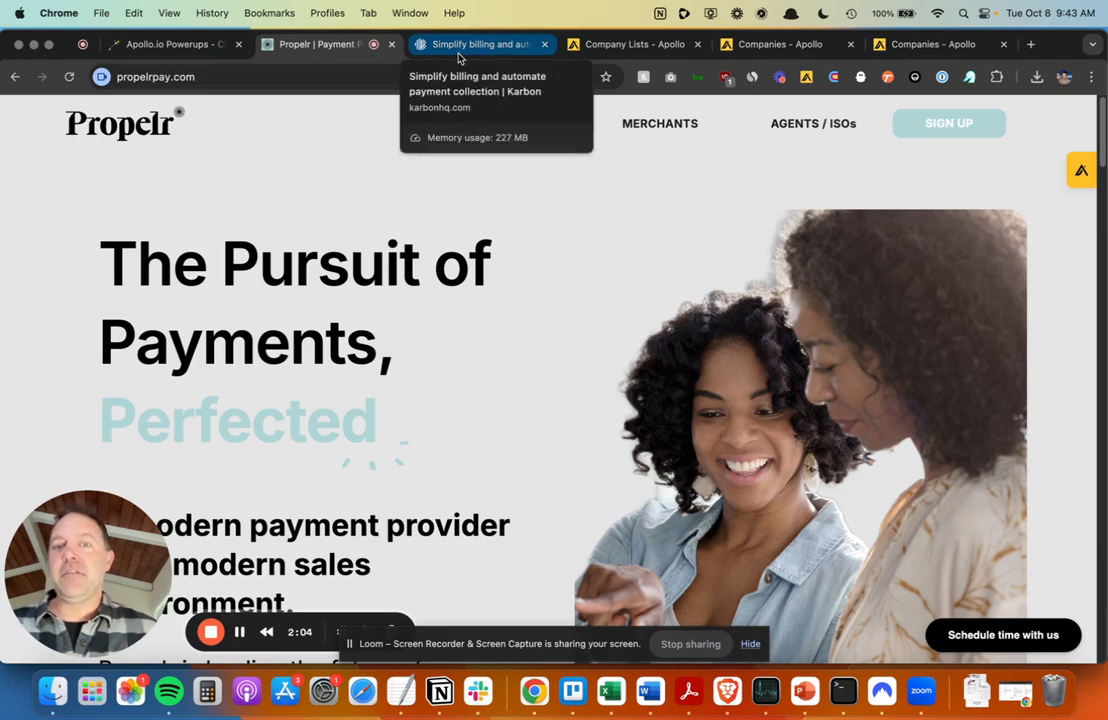
- Go from the Karbon homepage's Product menu to the Billing & Payments page
click(480, 44)
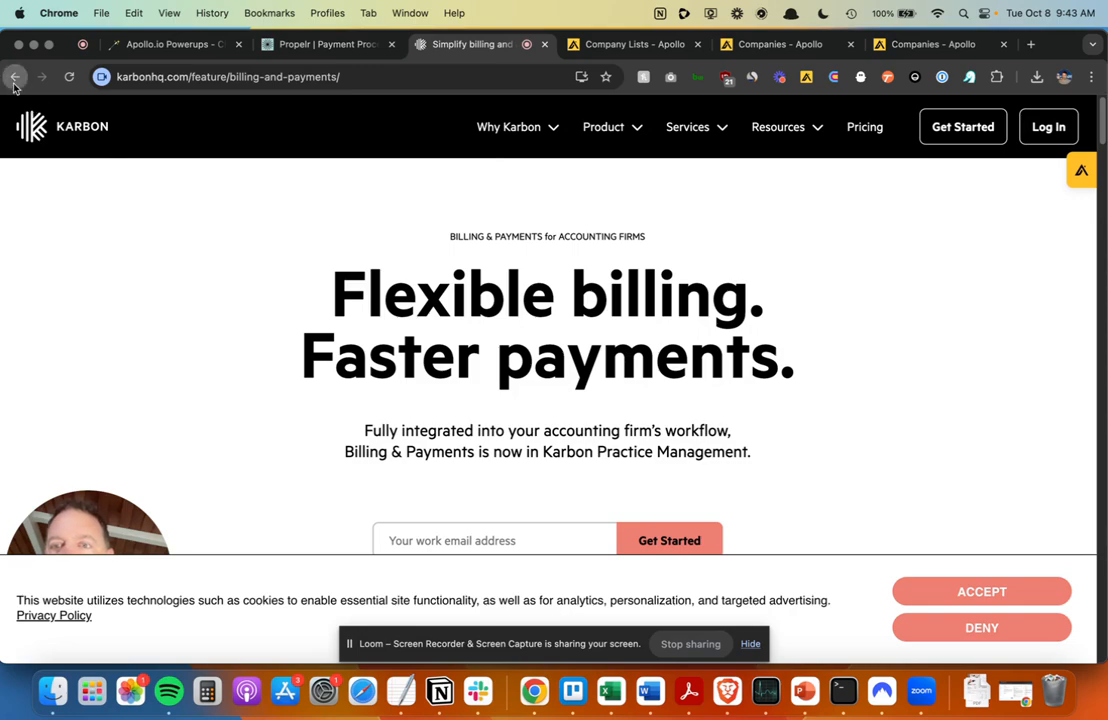
click(15, 77)
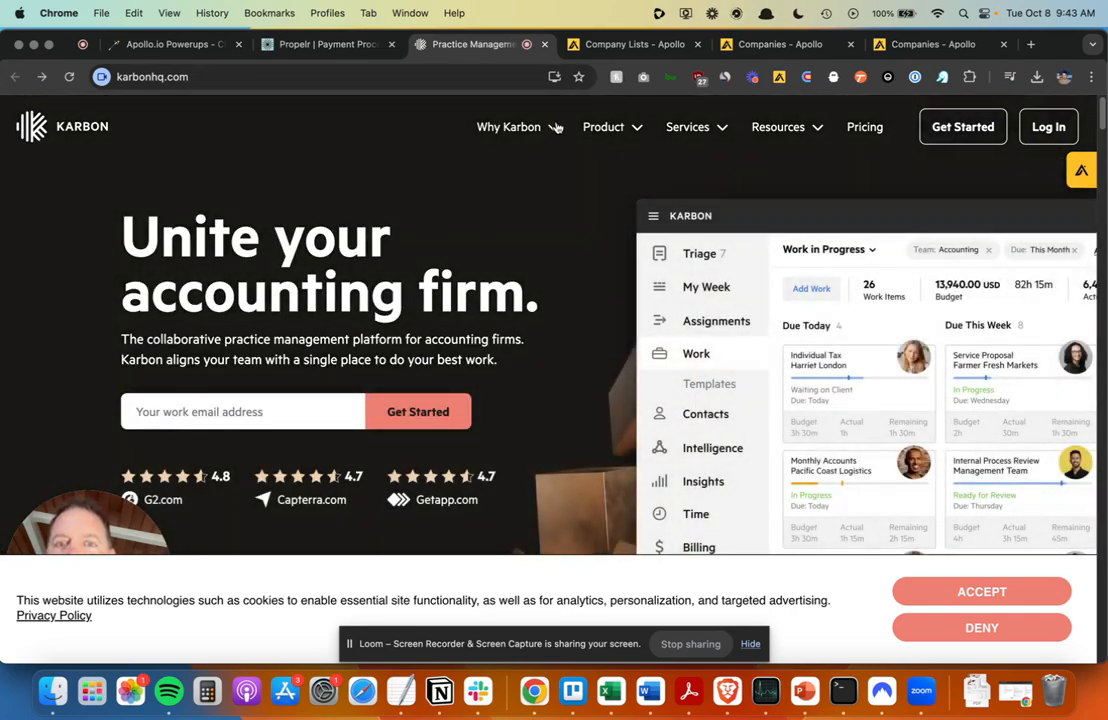
click(603, 127)
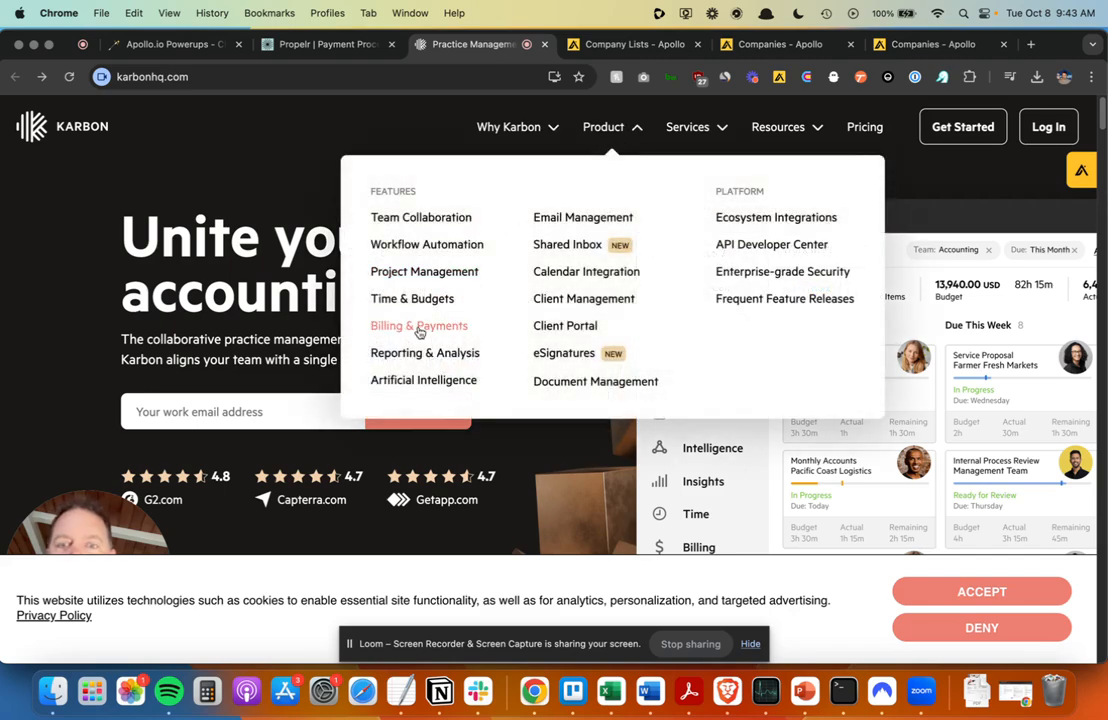
mouse_move(408, 331)
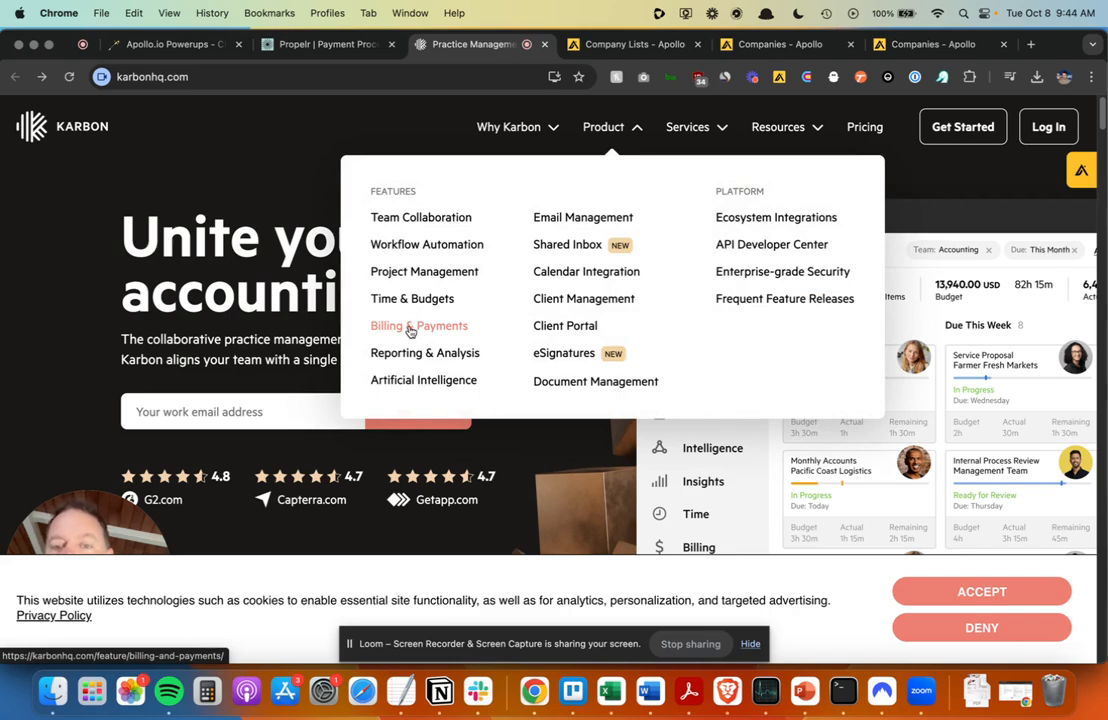
click(418, 325)
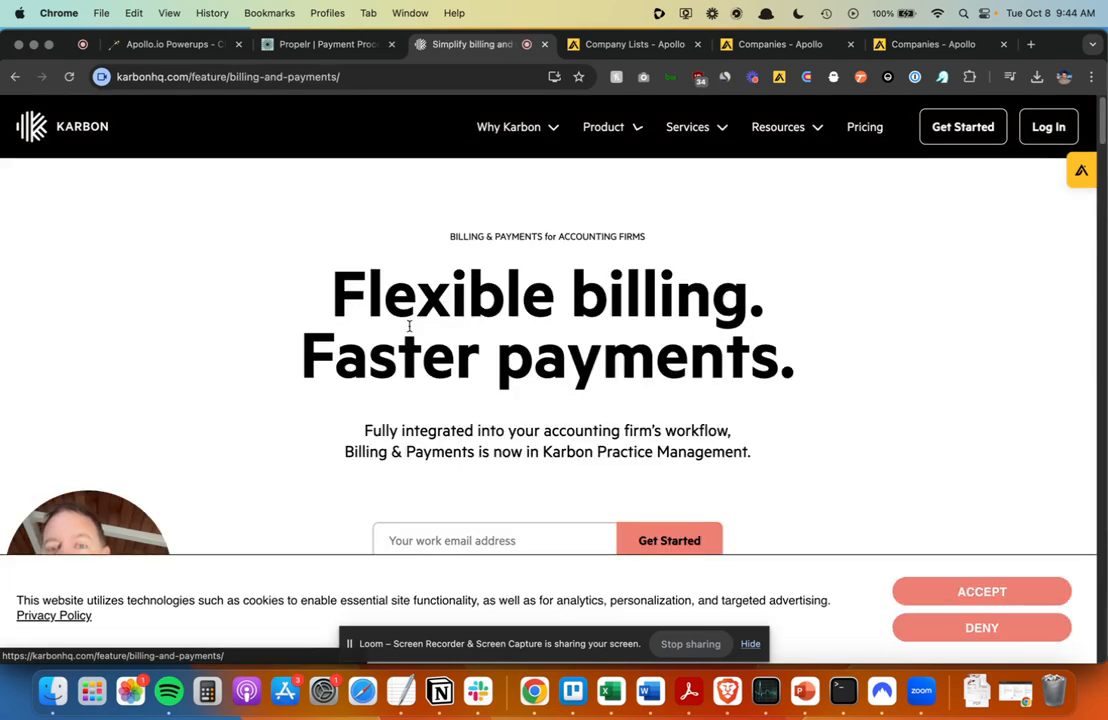
mouse_move(324, 285)
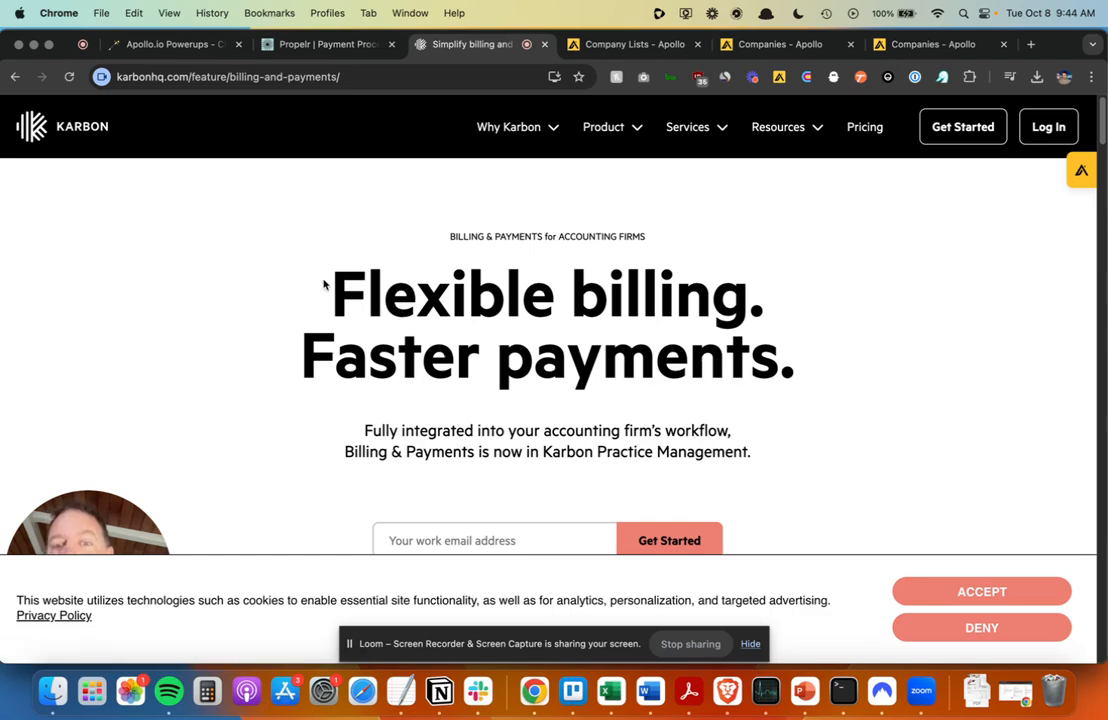
mouse_move(137, 336)
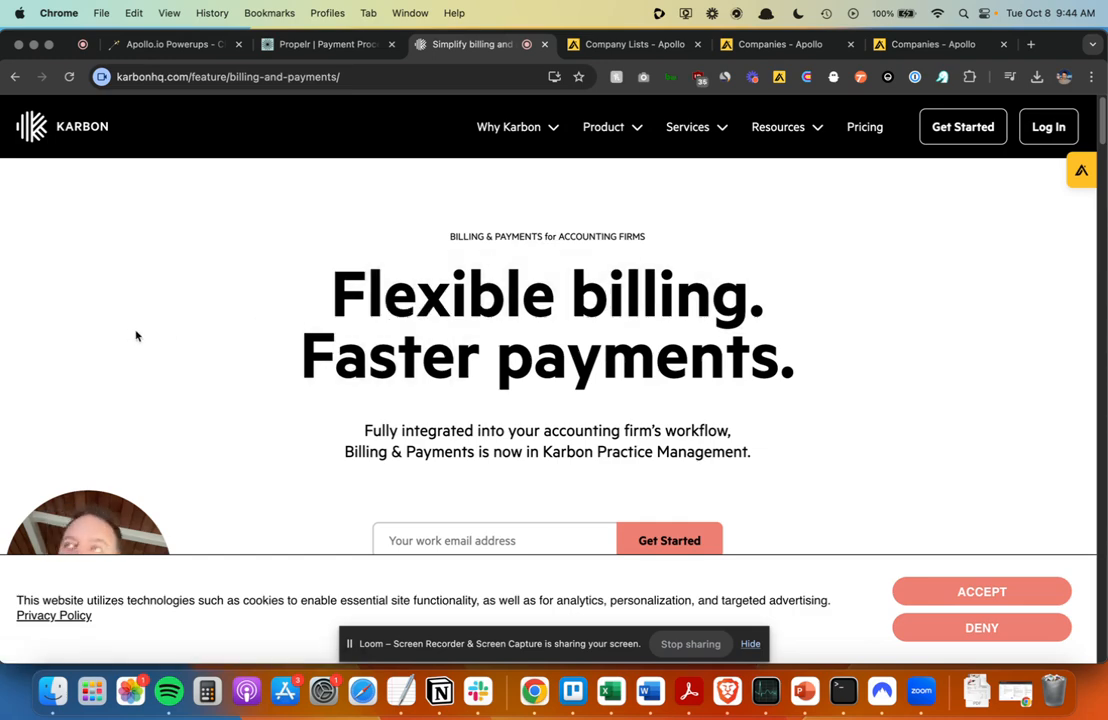
mouse_move(143, 344)
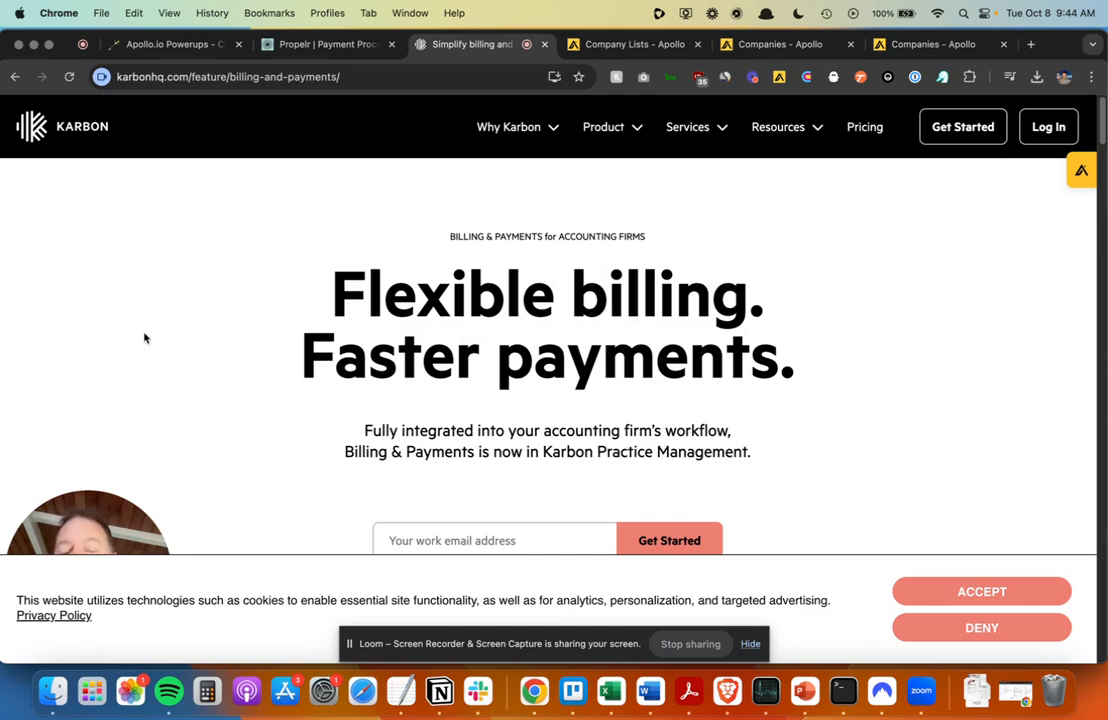
mouse_move(153, 342)
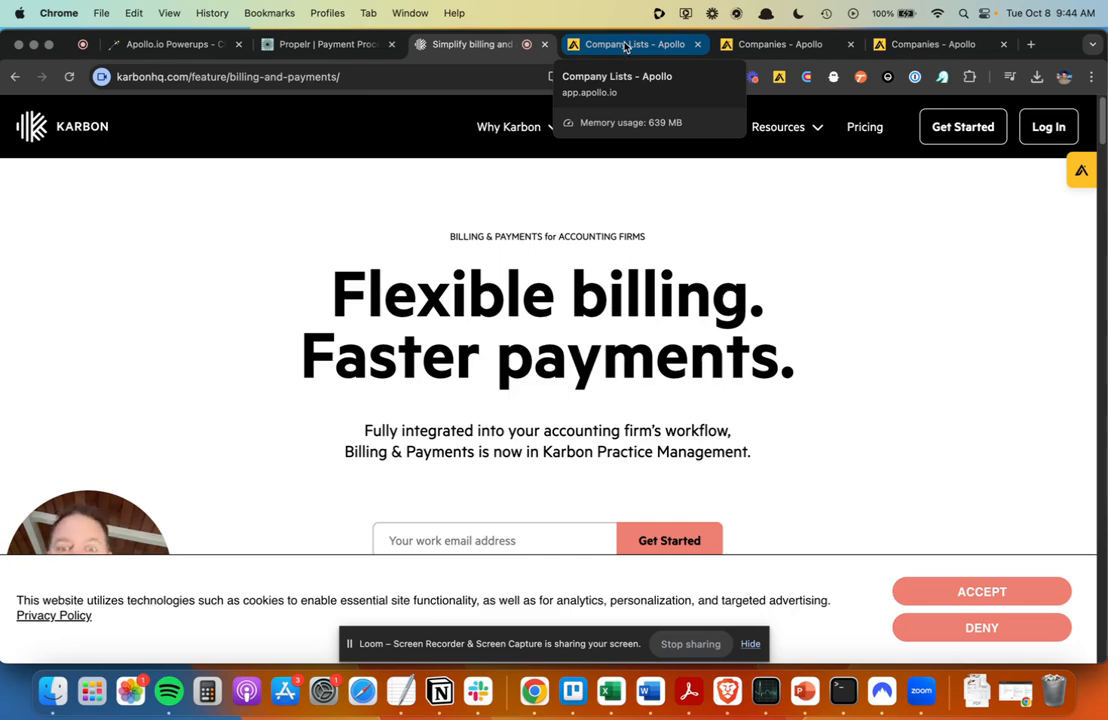
- Open the ISVs saved company list and the Payments column's action menu
click(632, 44)
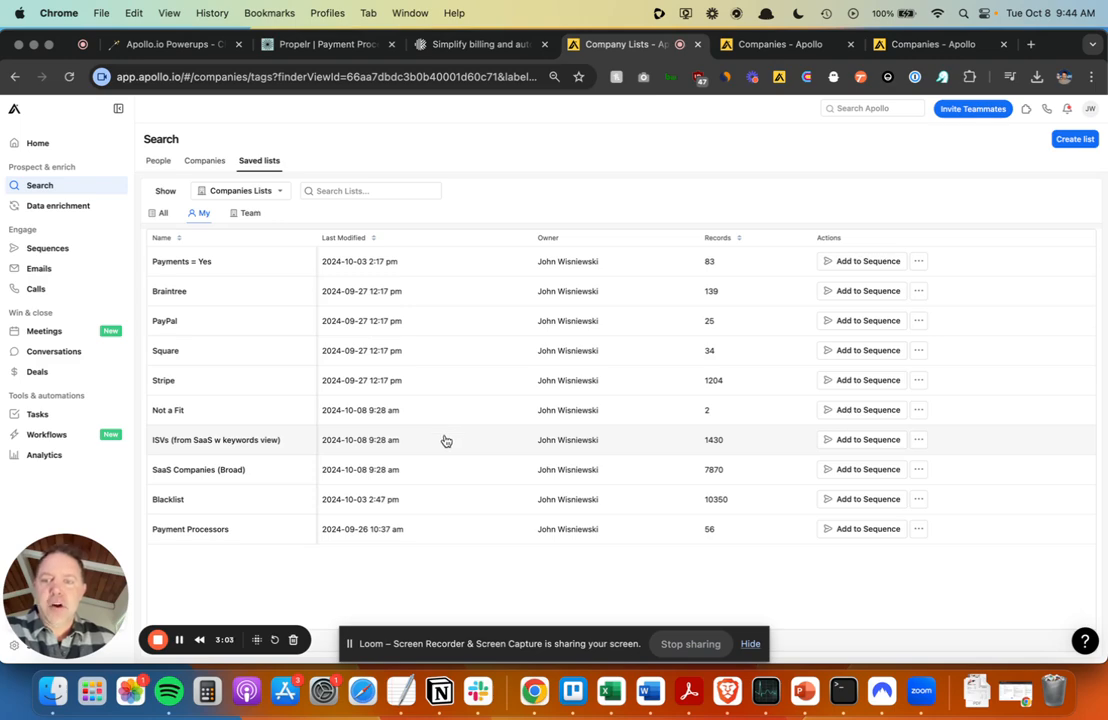
click(215, 439)
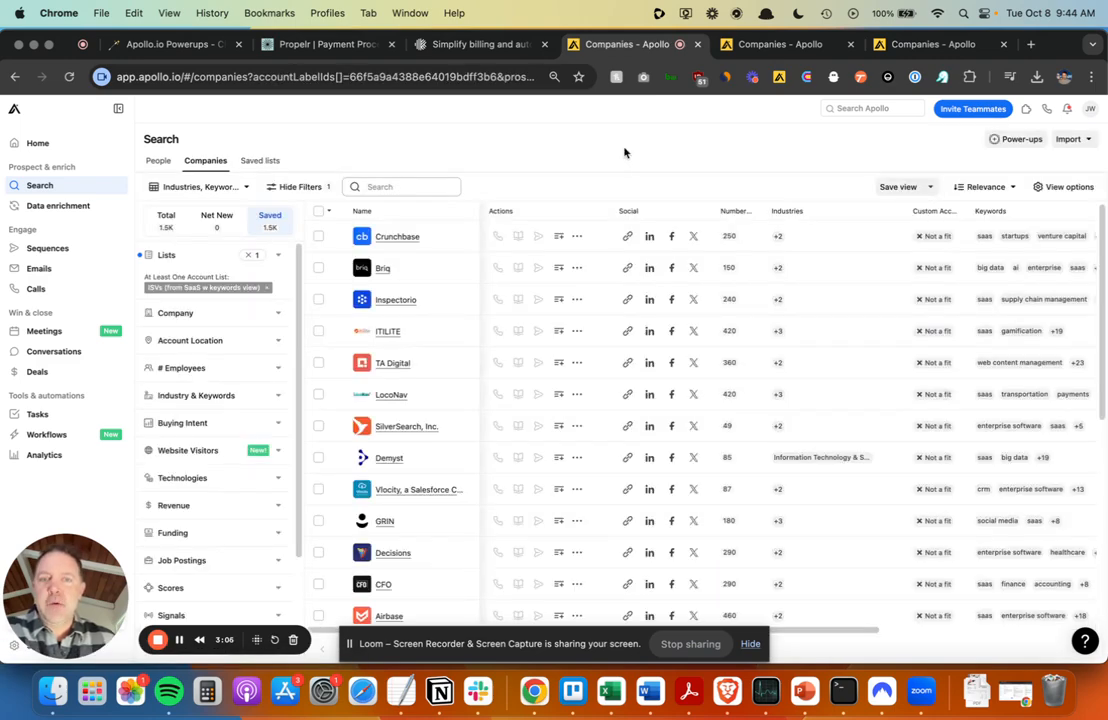
scroll(right, 3)
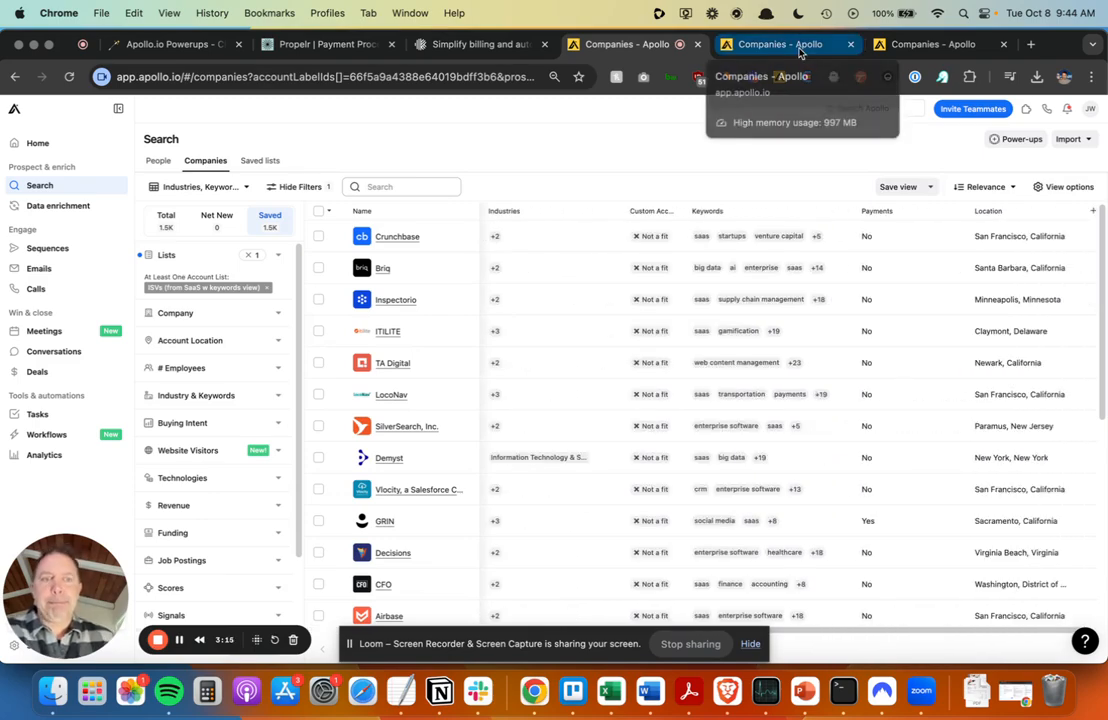
click(778, 44)
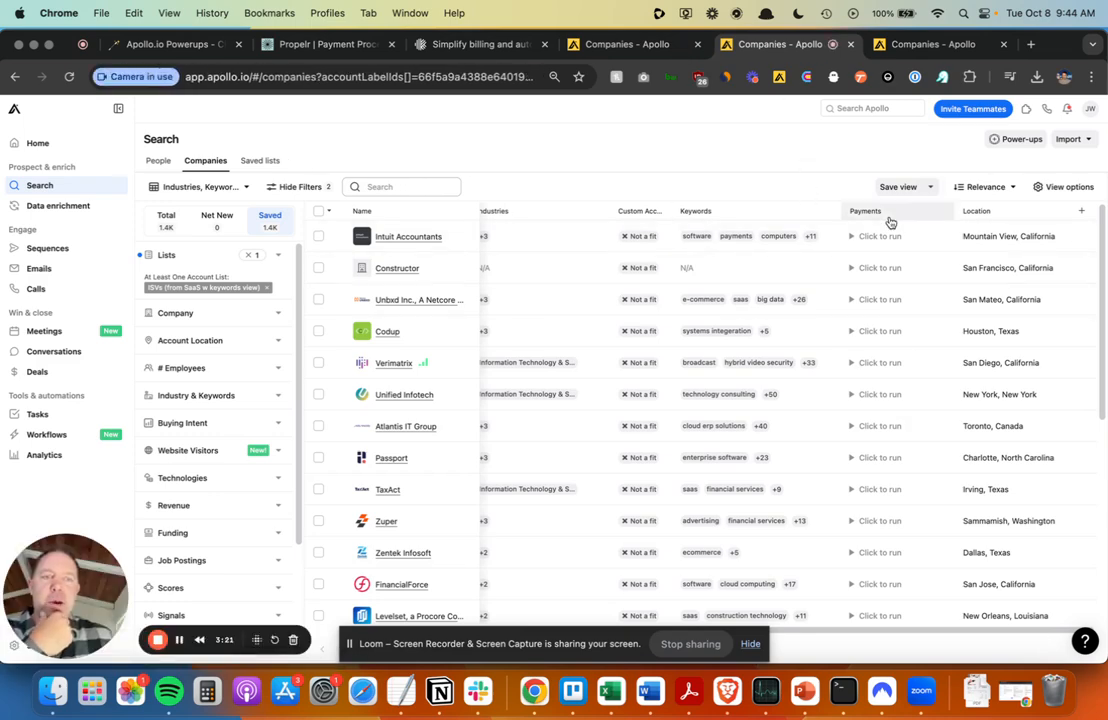
click(890, 211)
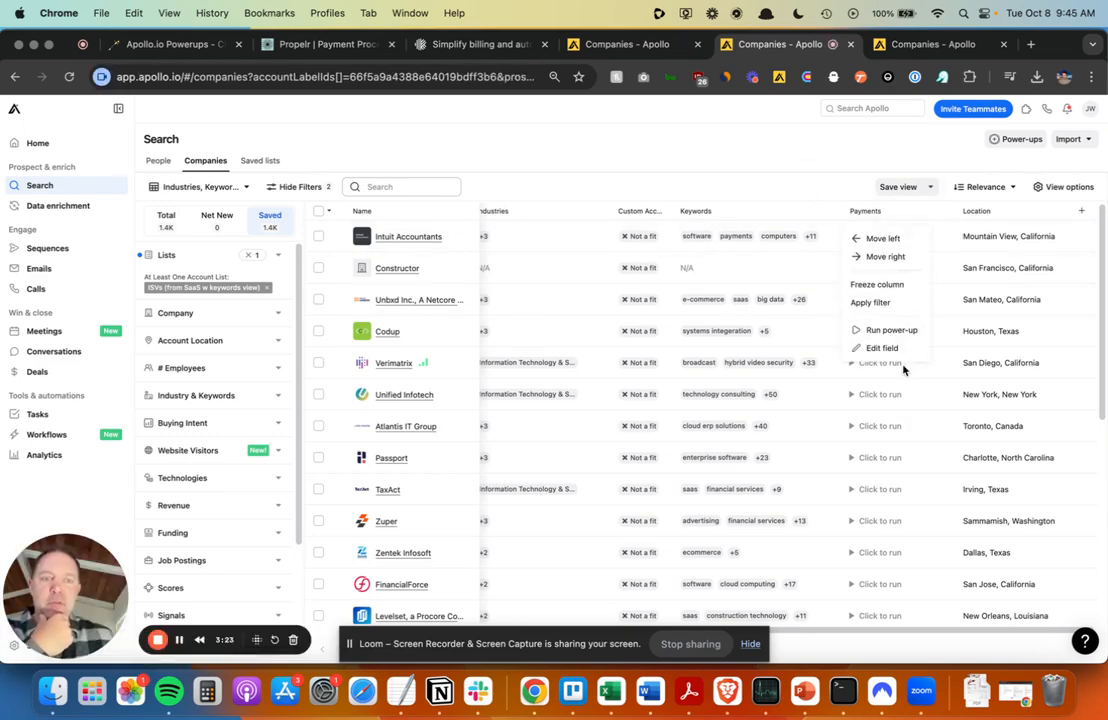
- Write the Payments prompt: does the company accept customer payments, answer yes or no
click(881, 347)
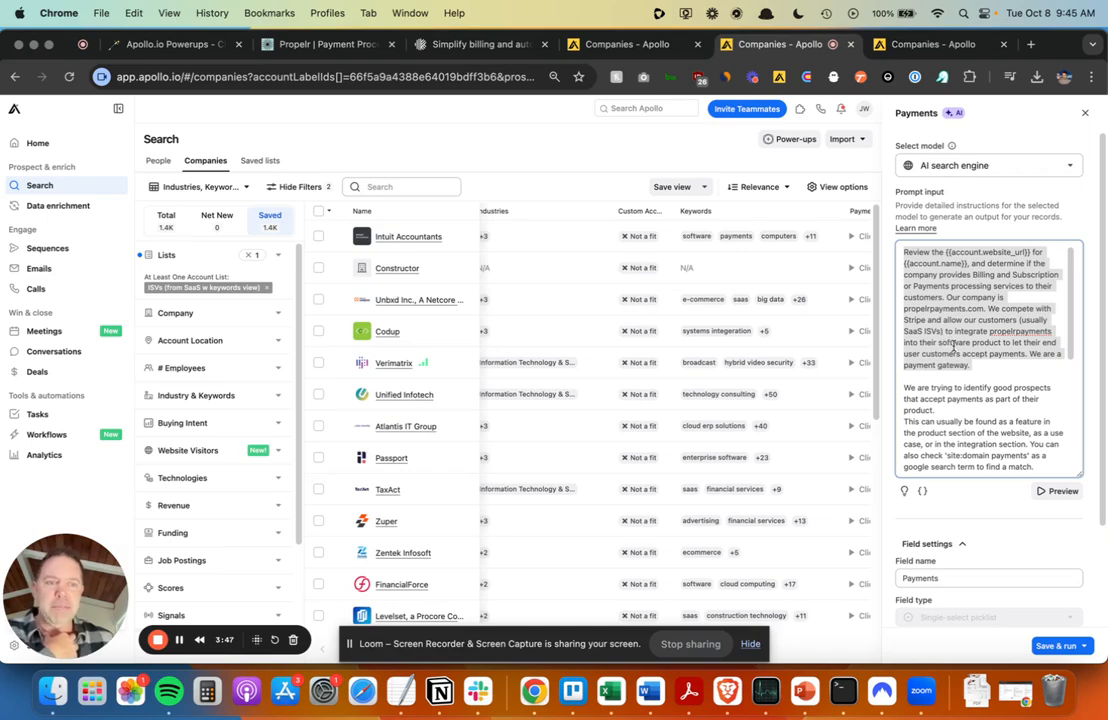
scroll(down, 3)
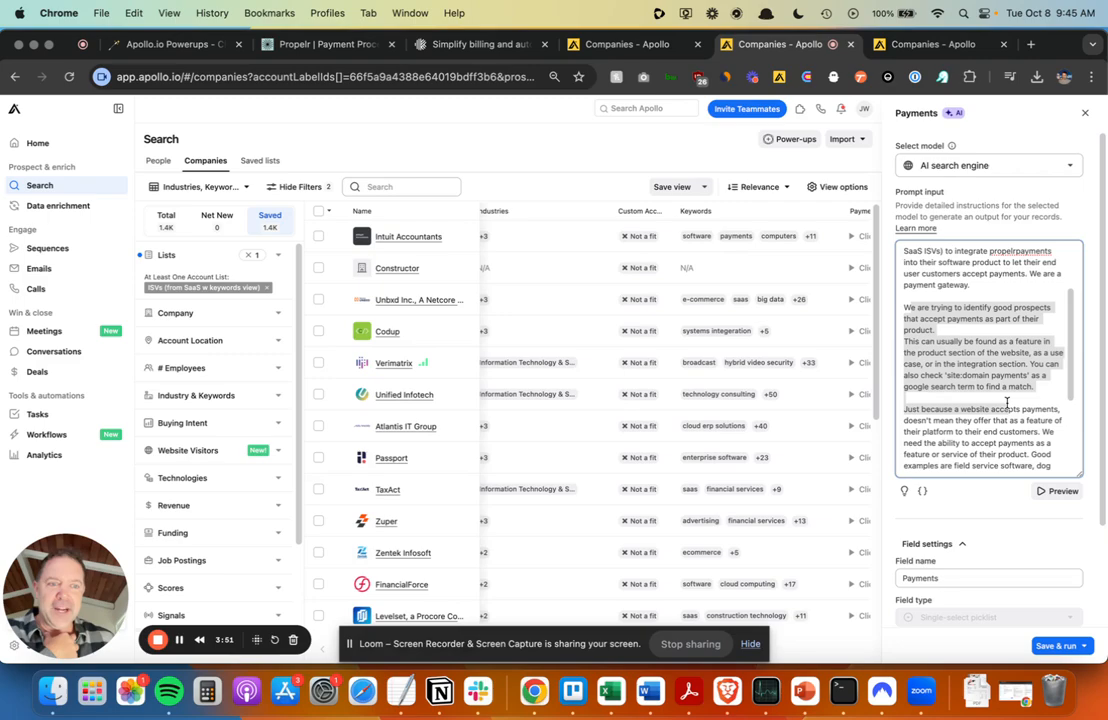
scroll(down, 3)
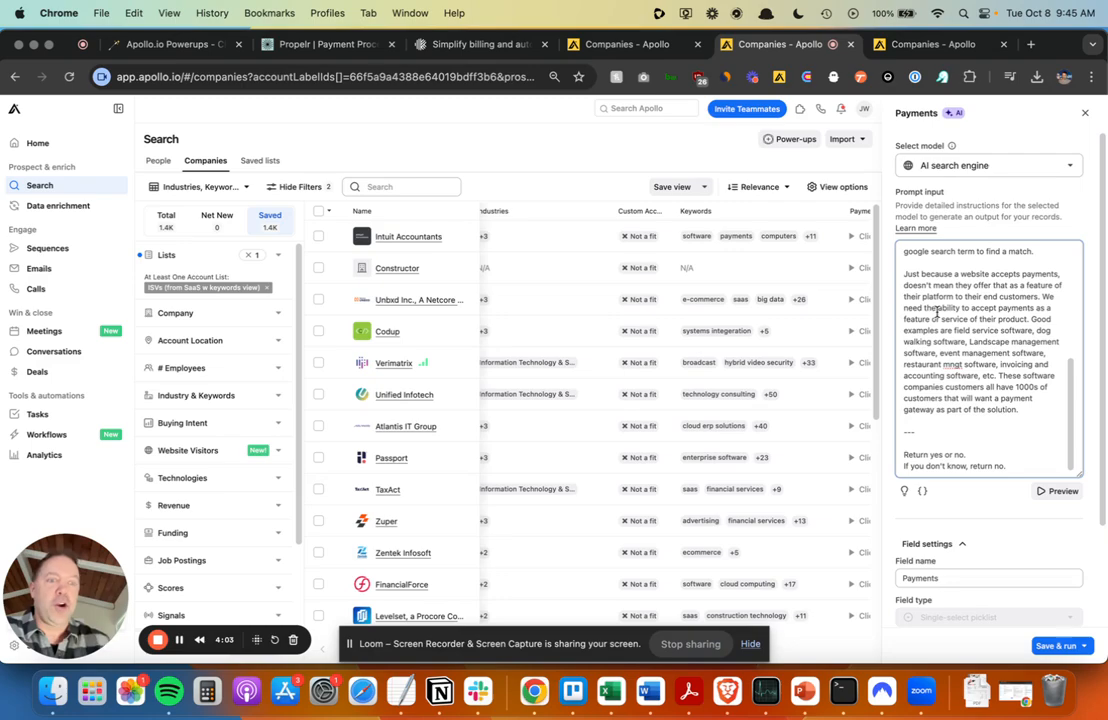
mouse_move(1028, 531)
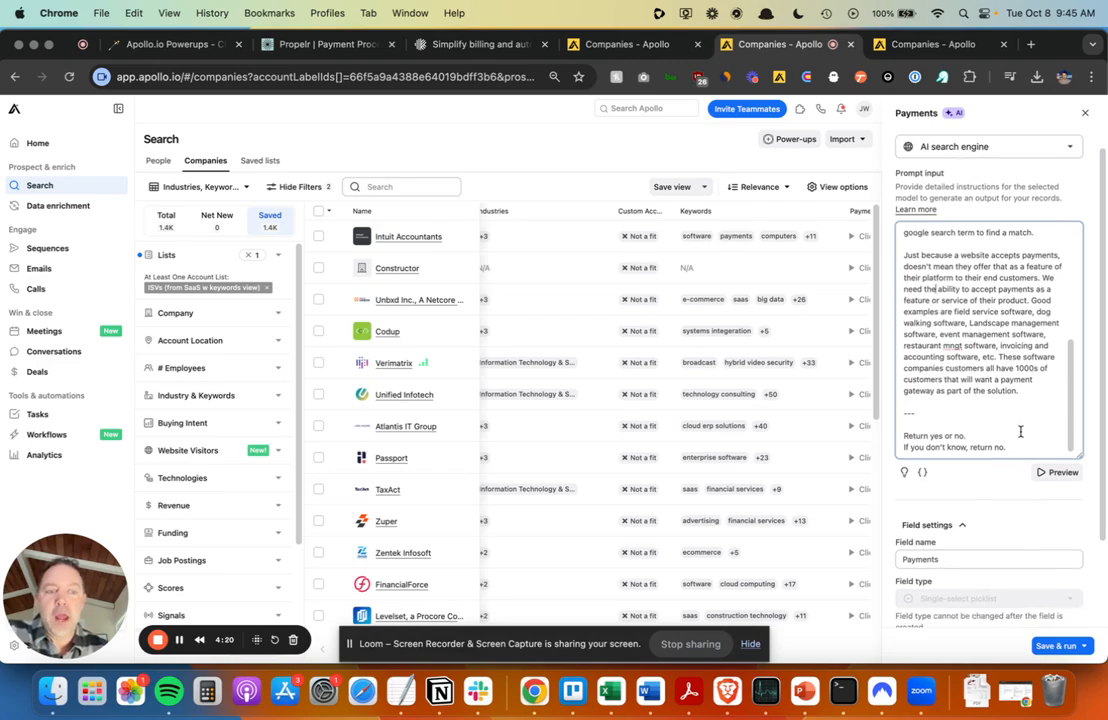
scroll(down, 3)
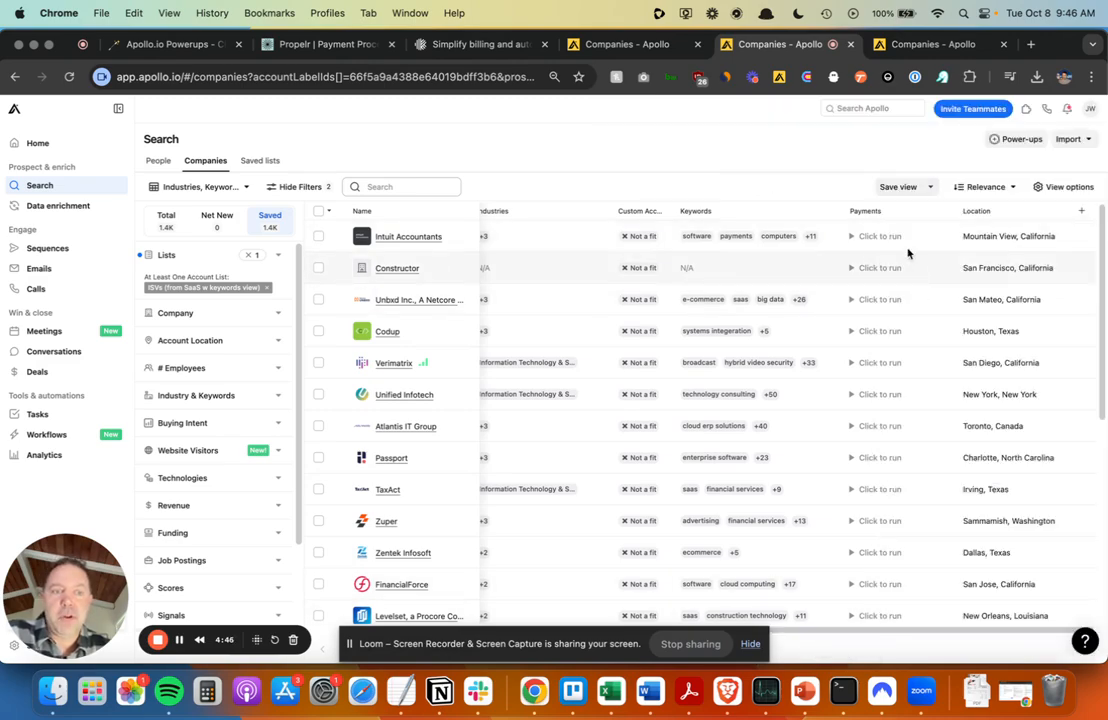
- Run the Payments power-up on the first 10 rows
click(865, 211)
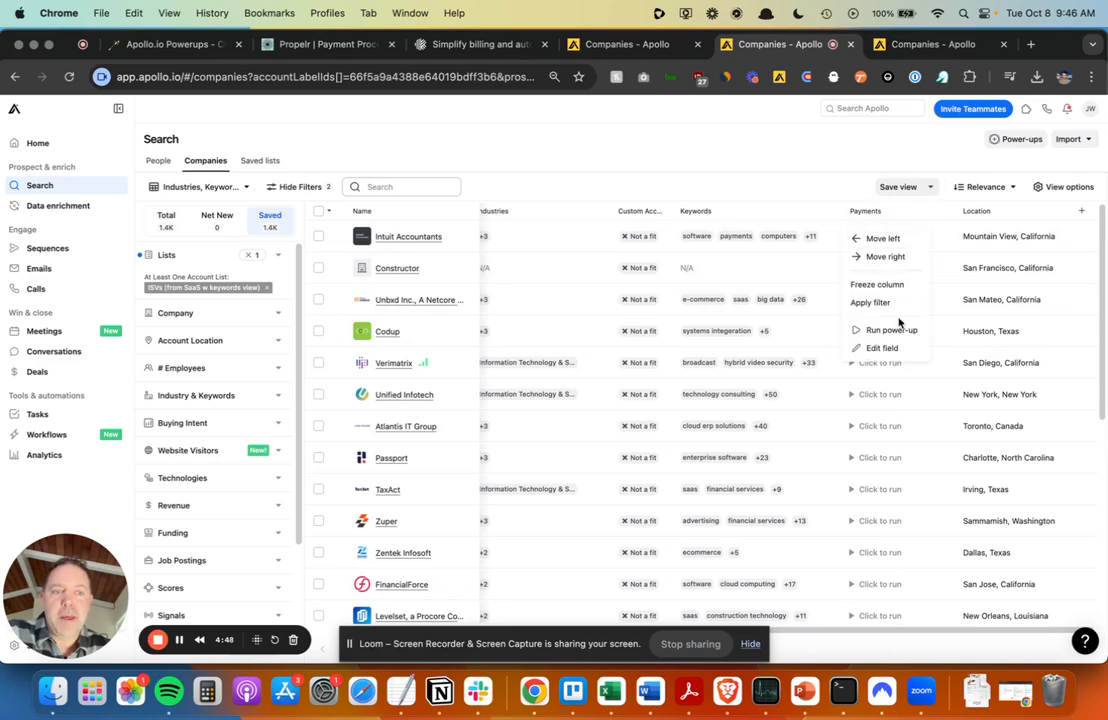
click(891, 330)
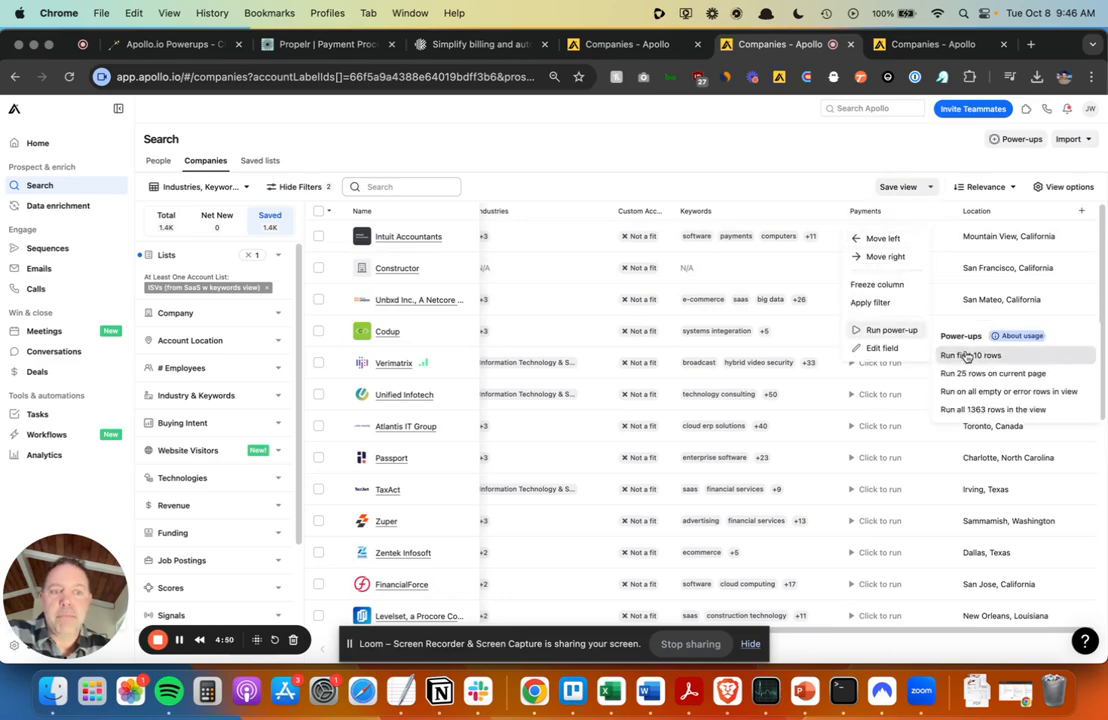
click(969, 355)
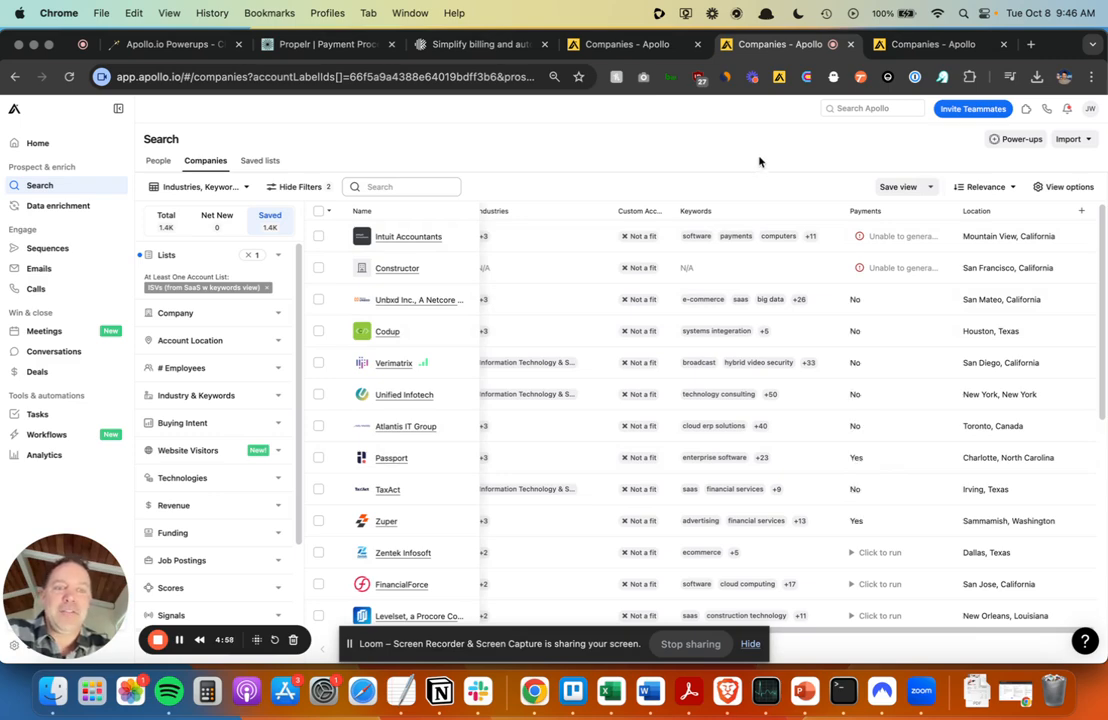
mouse_move(840, 309)
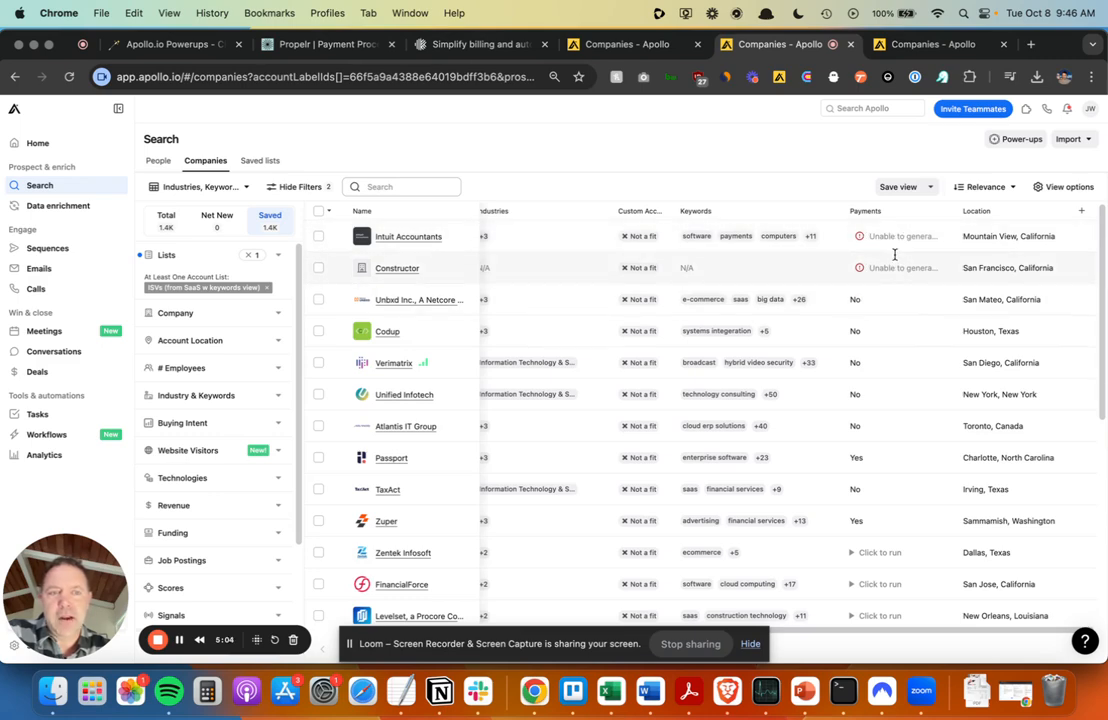
mouse_move(867, 307)
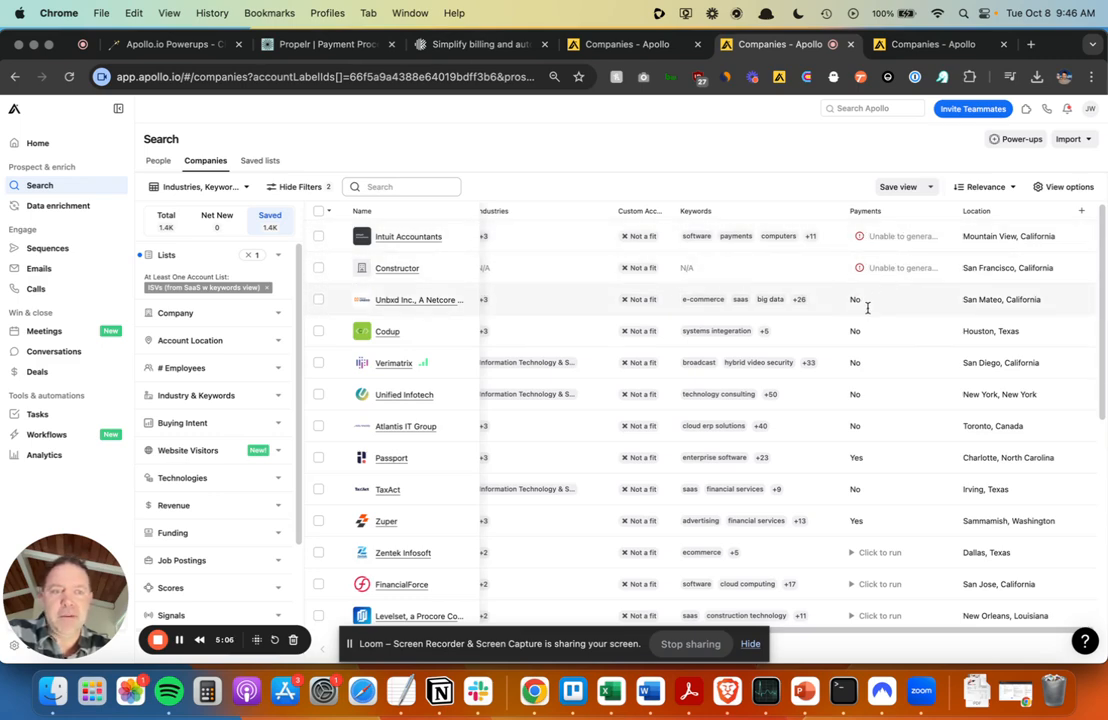
mouse_move(858, 492)
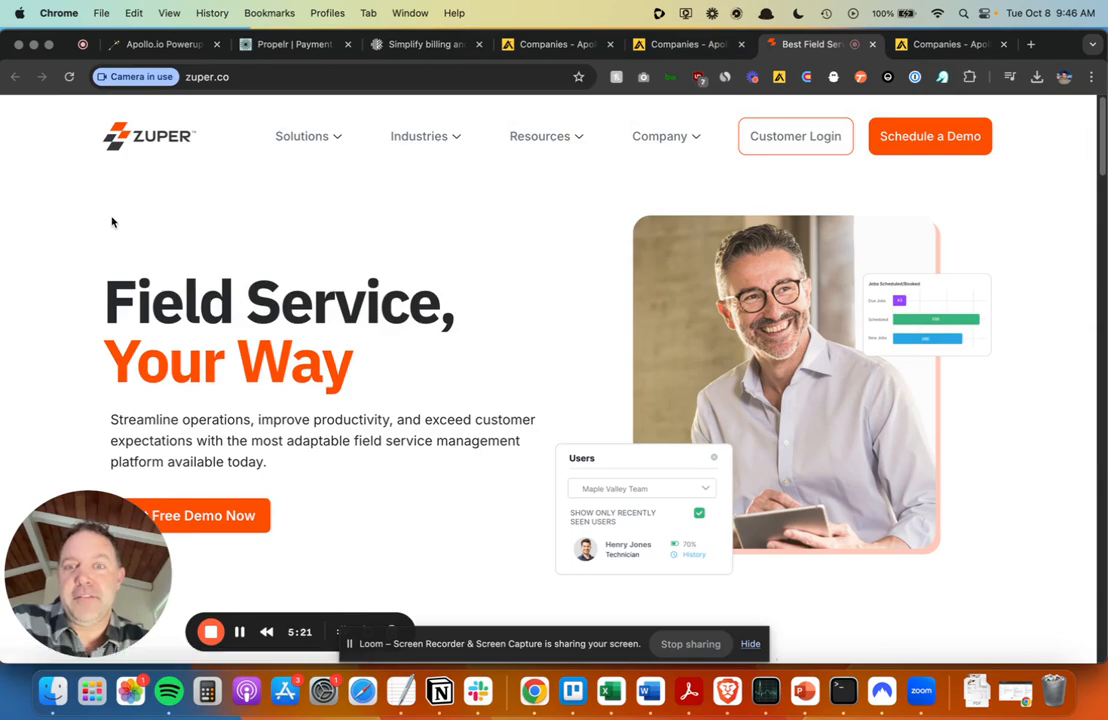
- Review Zuper's Solutions menu, then return to the Companies - Apollo tab
click(302, 136)
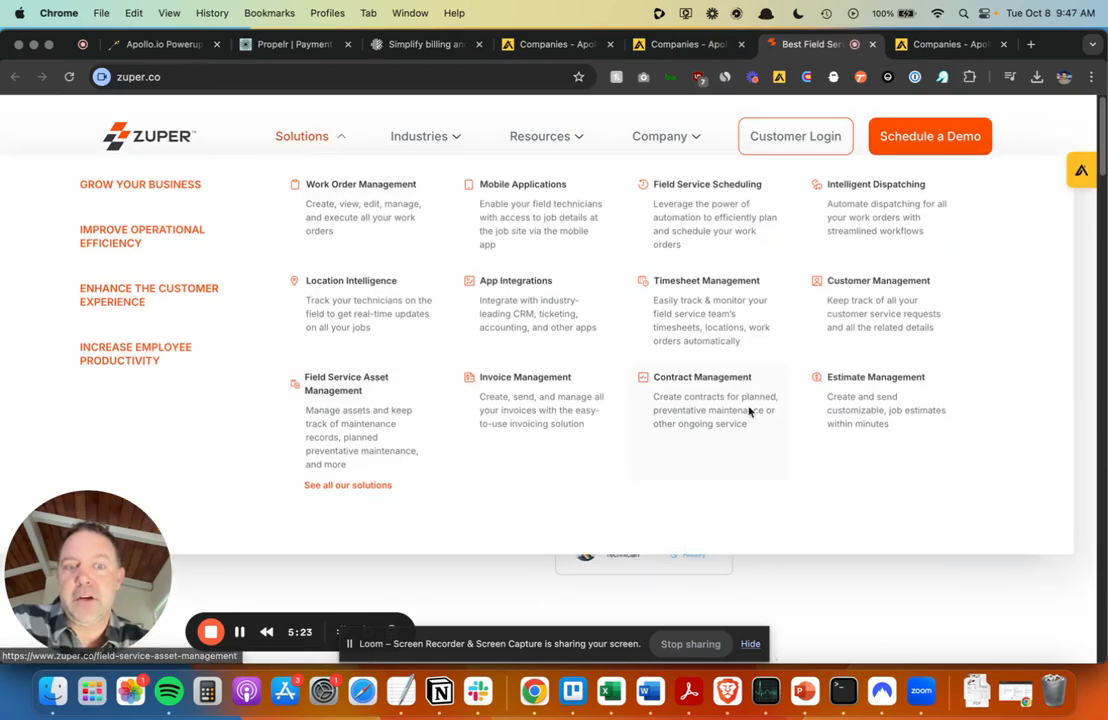
mouse_move(552, 413)
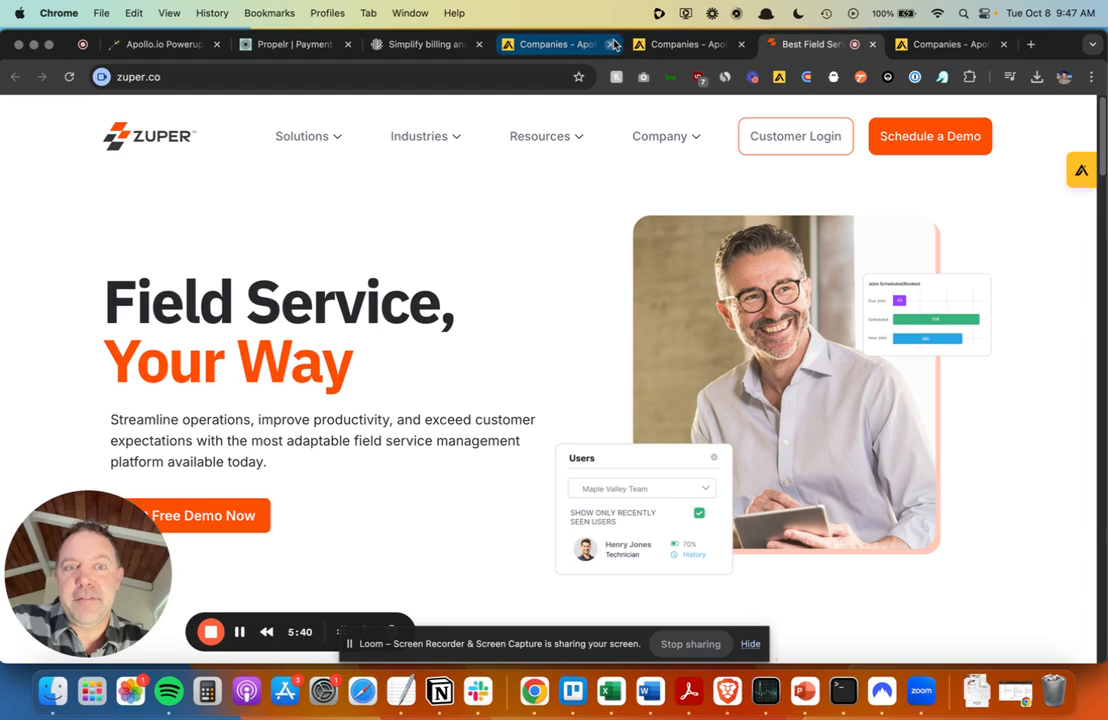
click(685, 44)
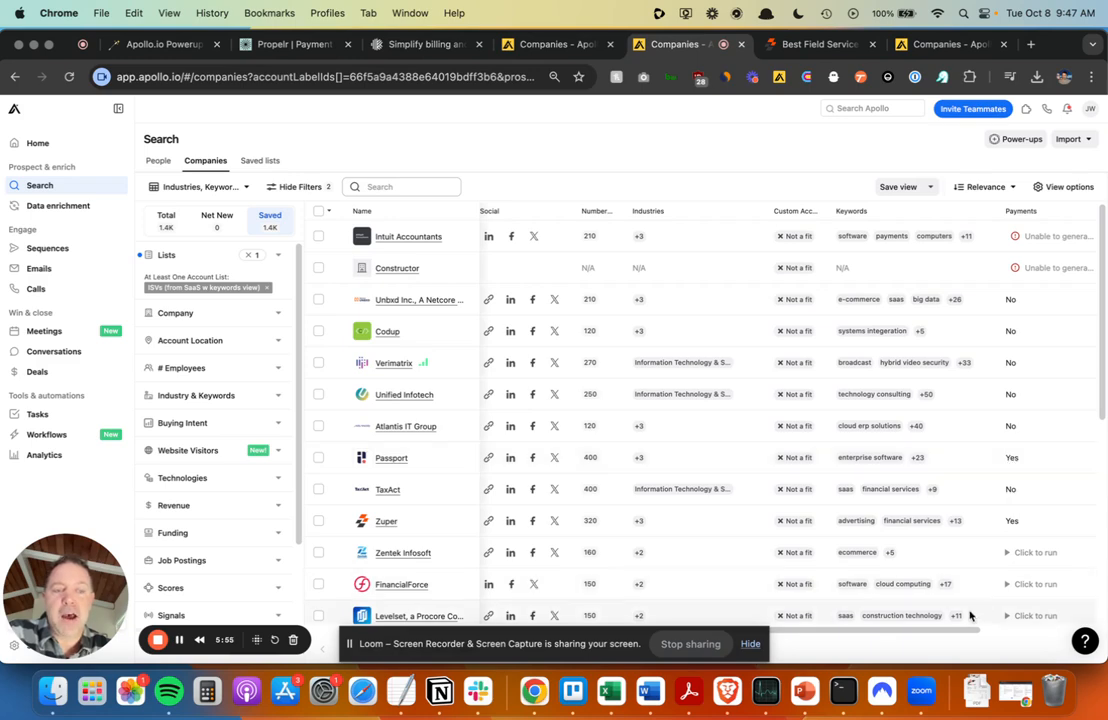
- Remove the old Payments Unknown filter and add a Payments custom field filter
scroll(right, 3)
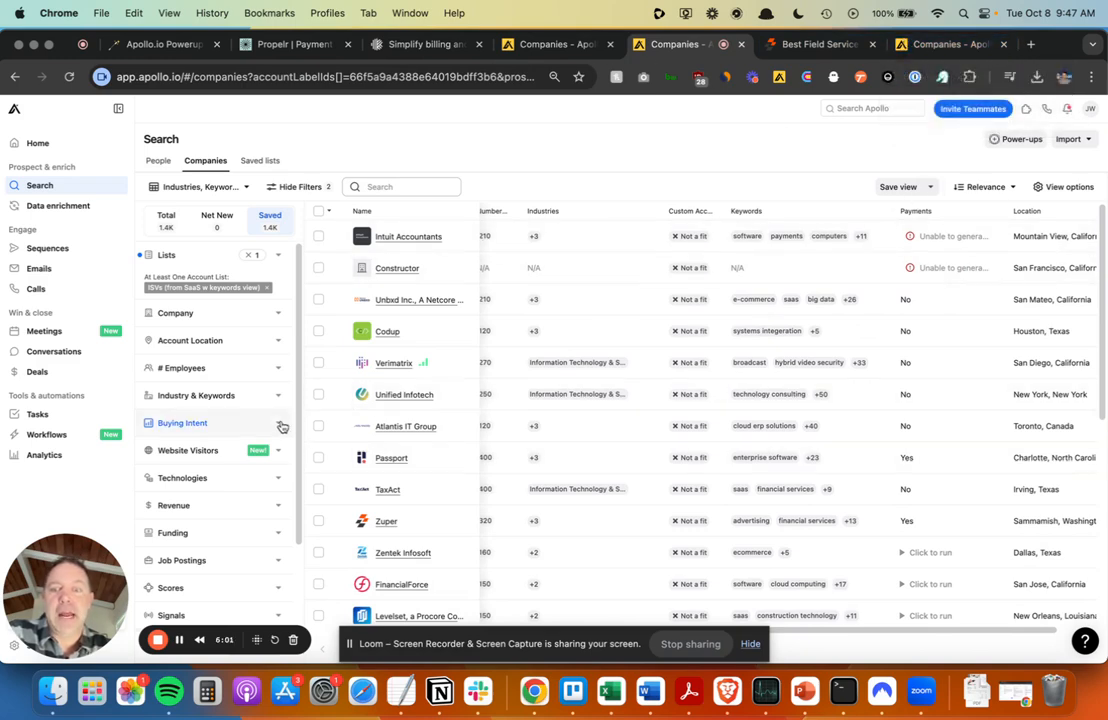
scroll(down, 3)
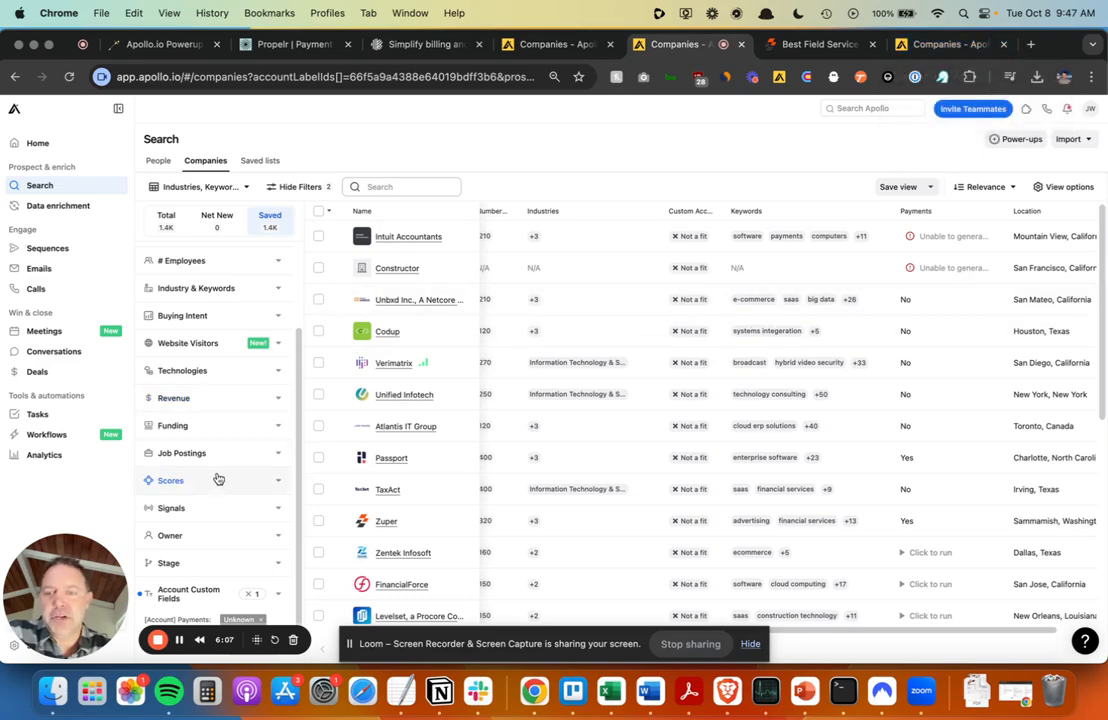
click(168, 562)
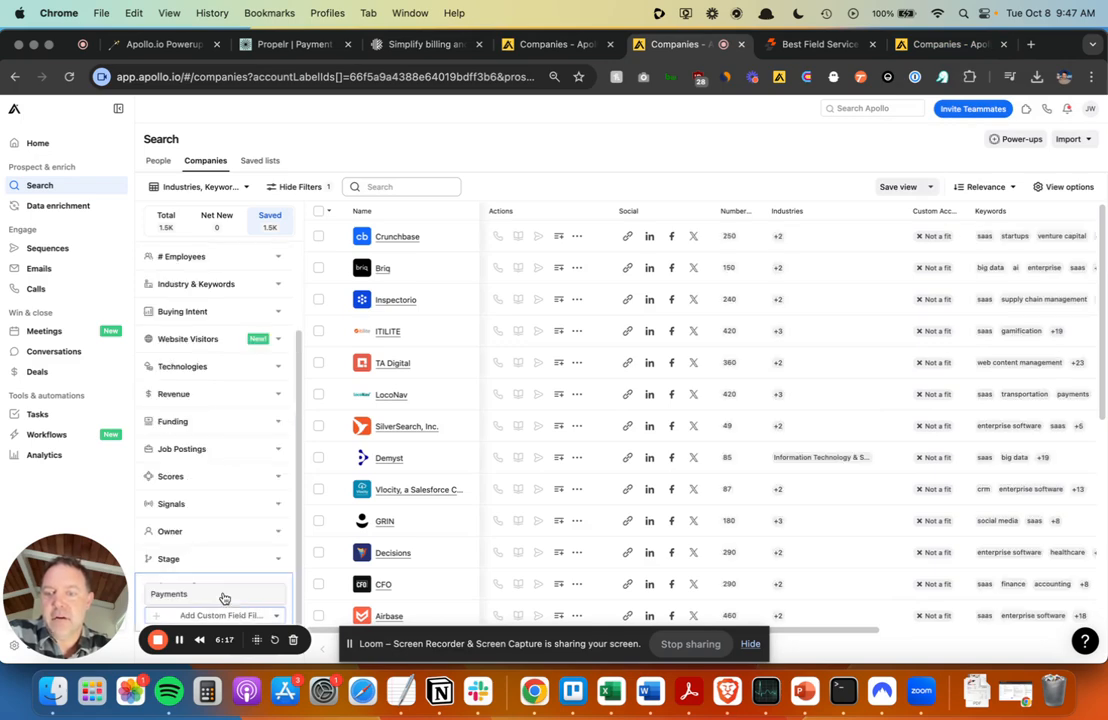
click(216, 615)
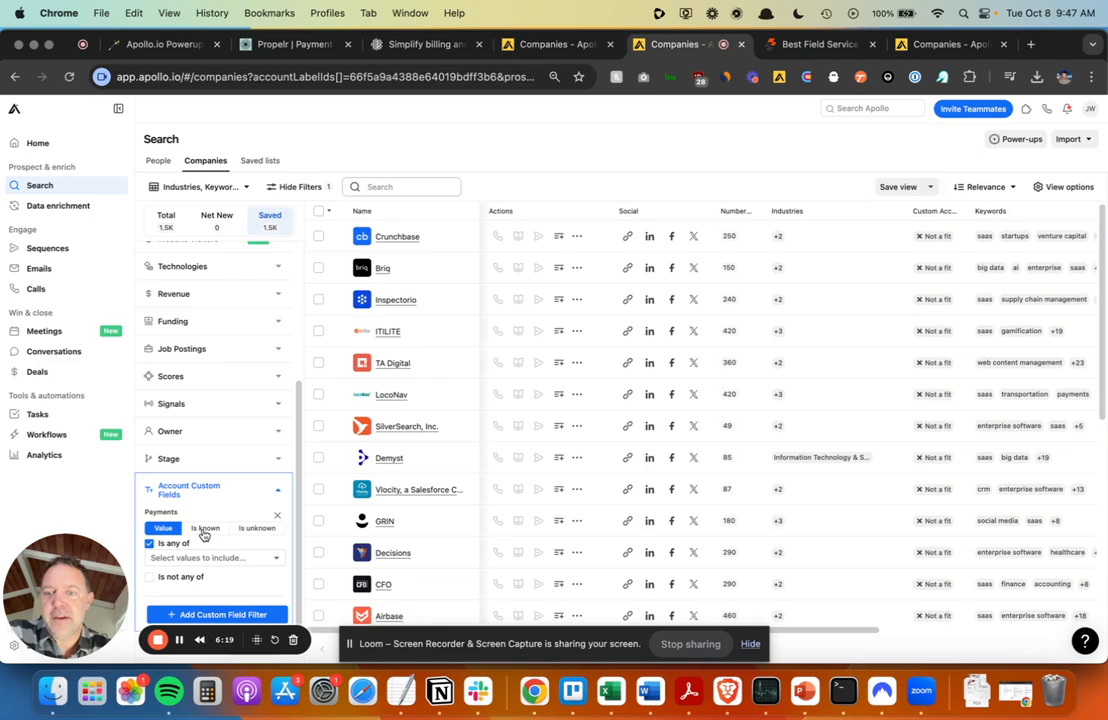
- Set the Payments filter to Yes and browse the 31 remaining companies
click(213, 557)
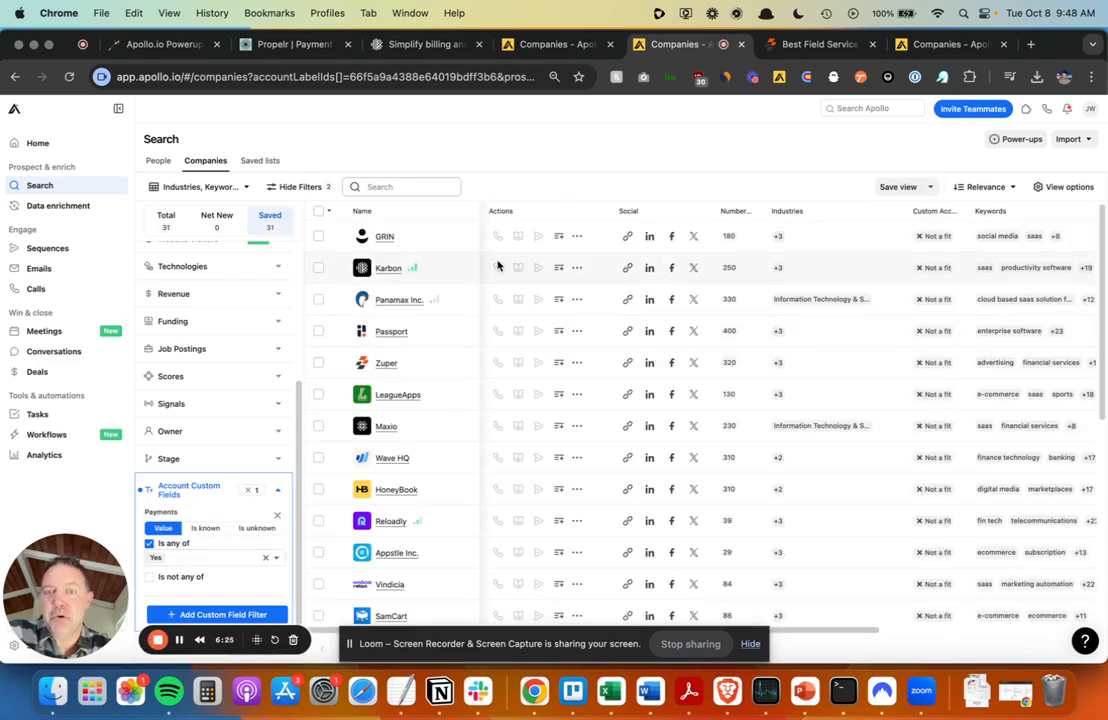
scroll(down, 3)
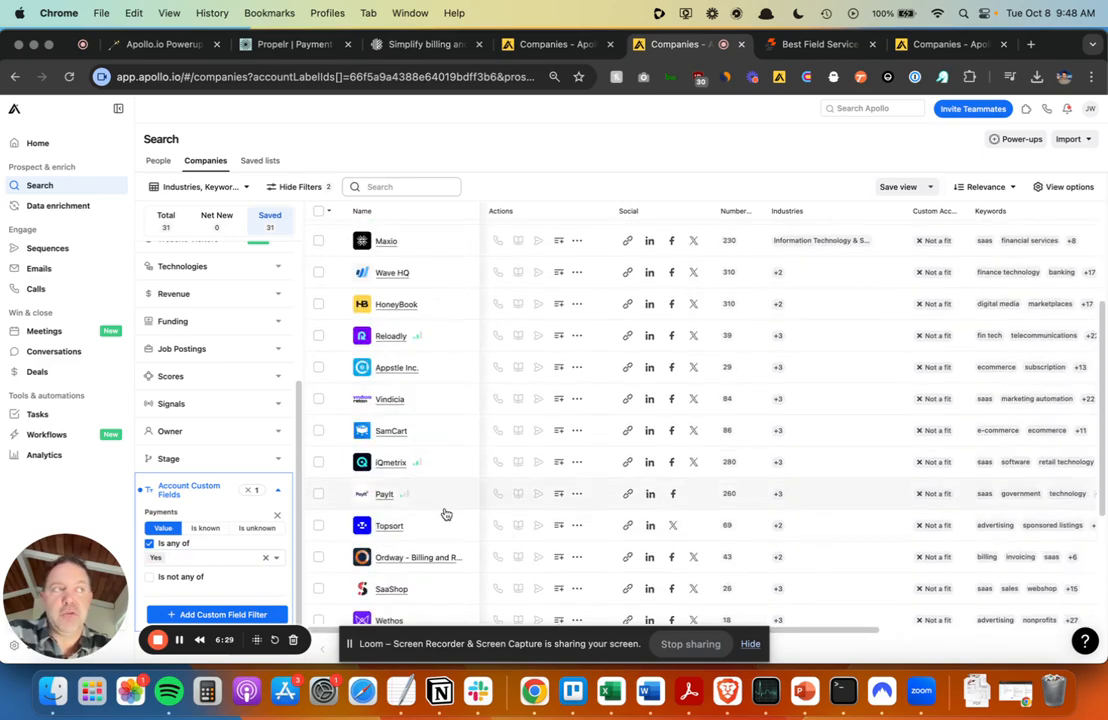
scroll(down, 3)
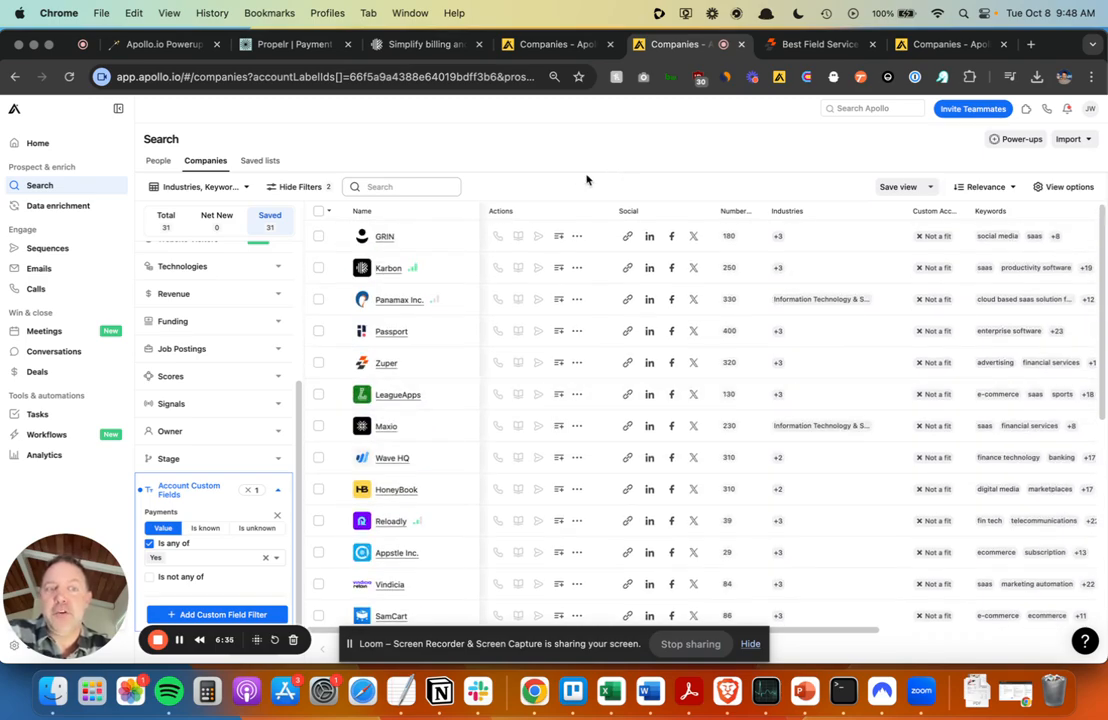
mouse_move(663, 160)
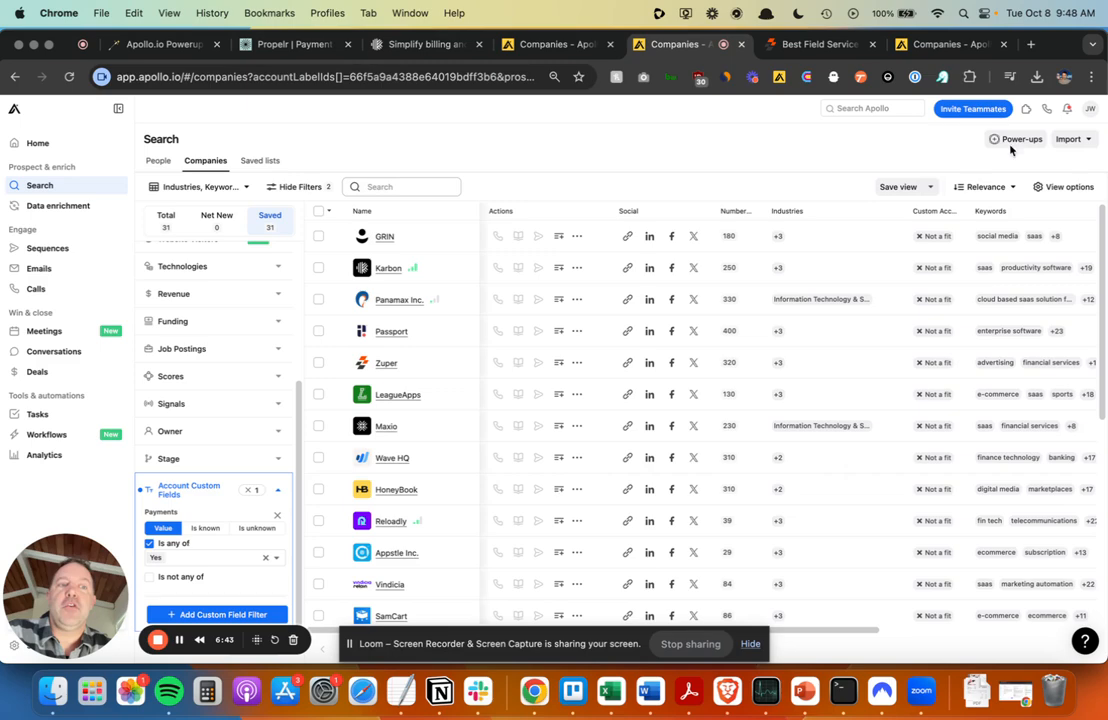
mouse_move(622, 153)
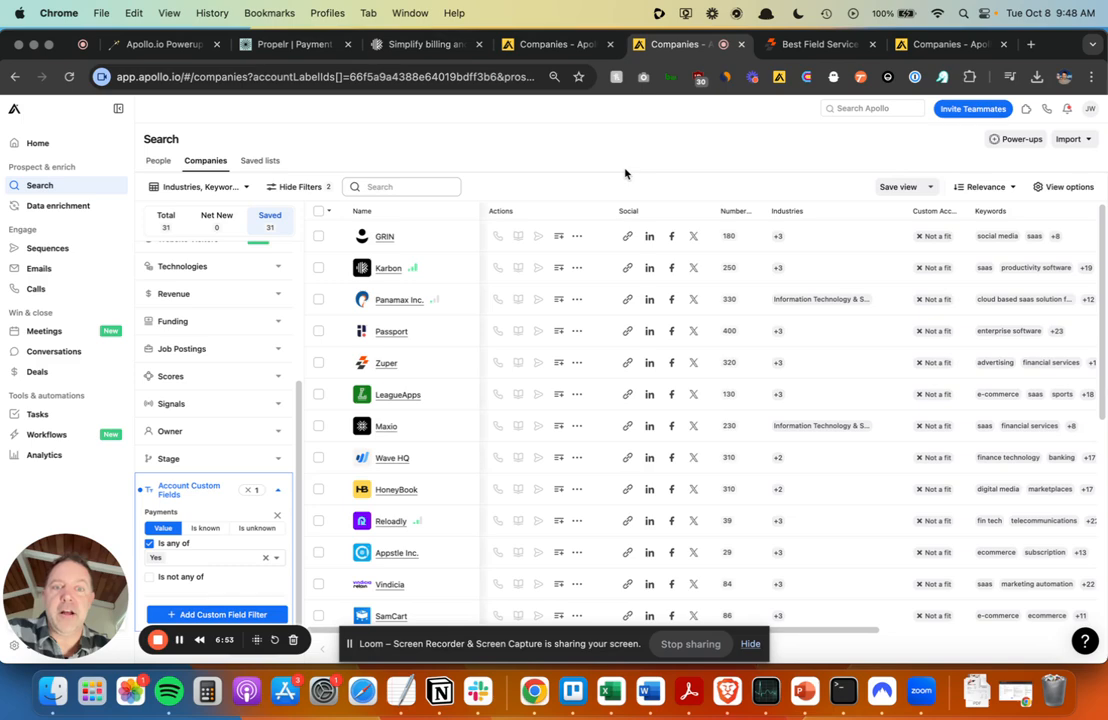
mouse_move(628, 180)
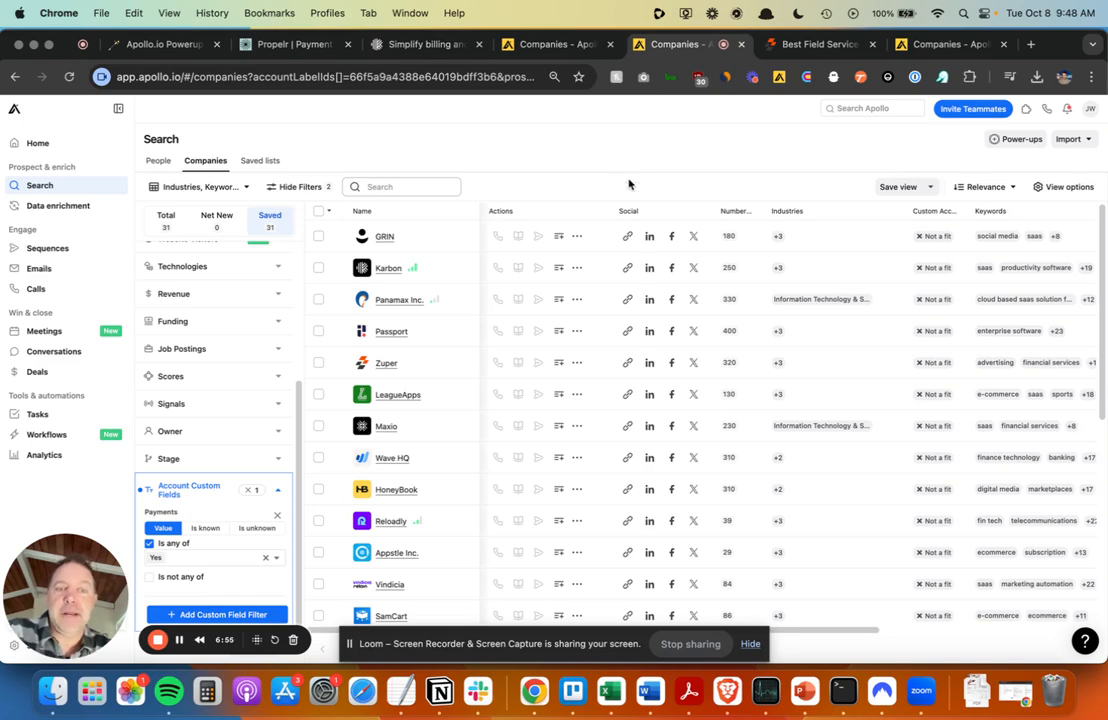